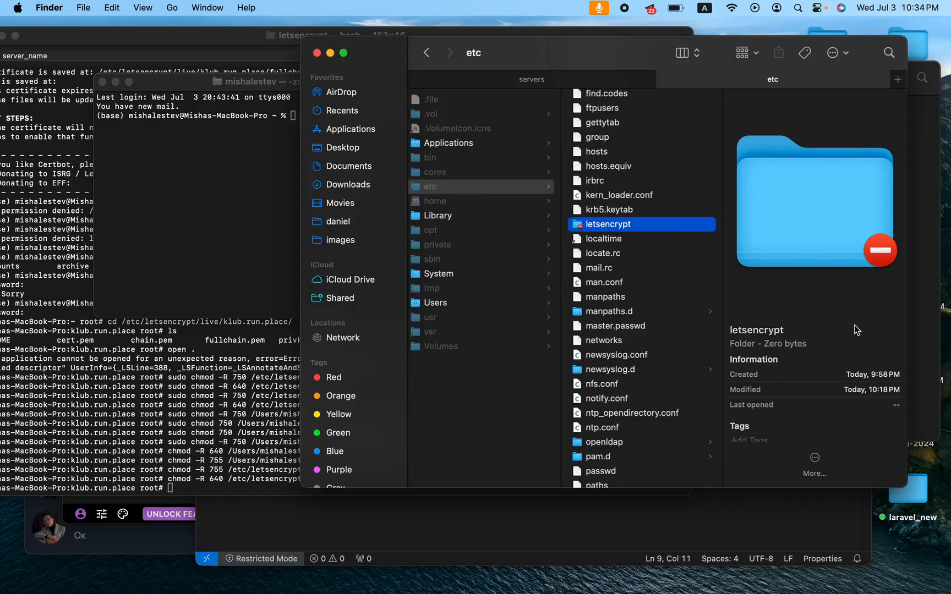
{"action": "mouse_move", "coordinate": [820, 216]}
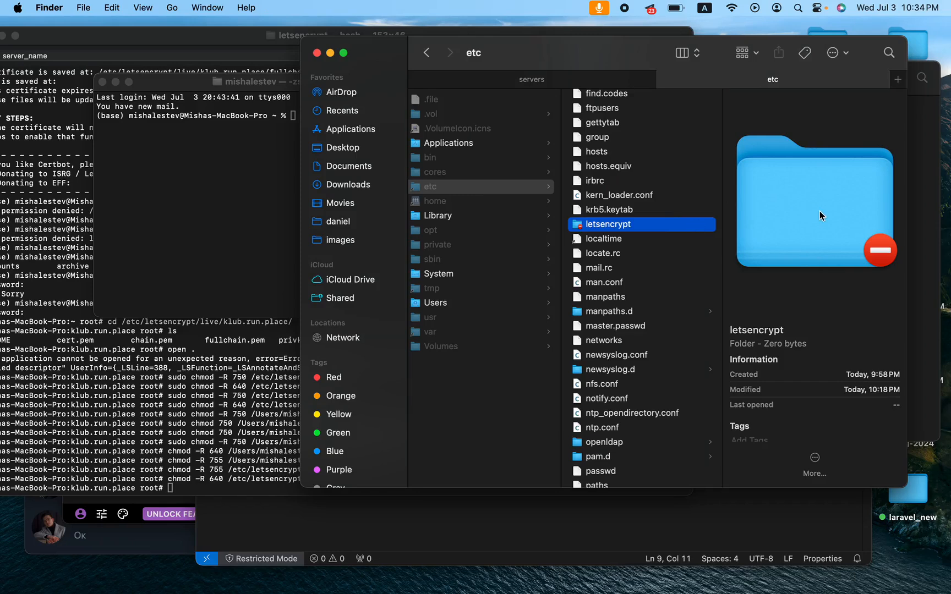
{"action": "mouse_move", "coordinate": [702, 233]}
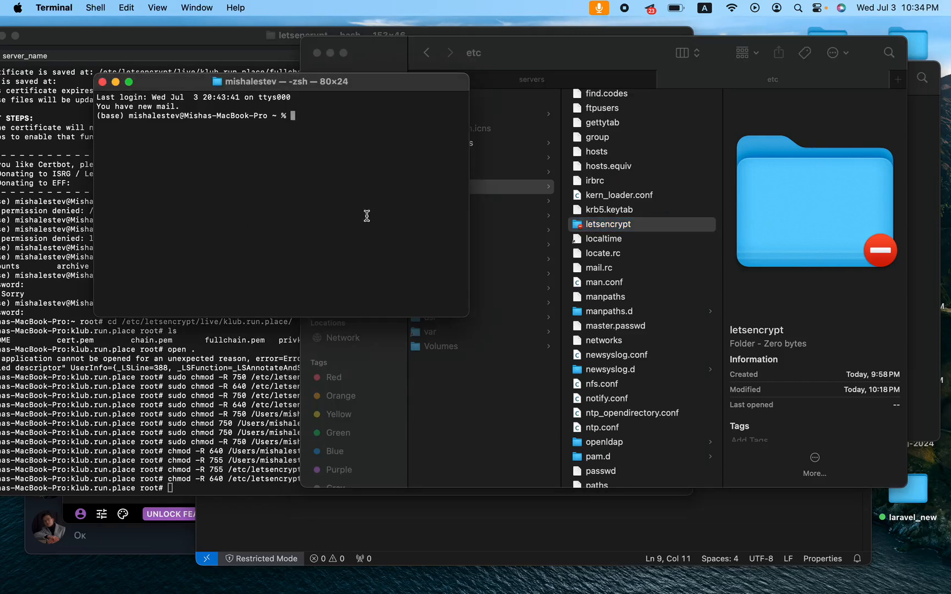
Enlarge the fresh Terminal window and bring it forward over the etc folder listing.
{"action": "left_click_drag", "start_coordinate": [469, 317], "coordinate": [540, 369]}
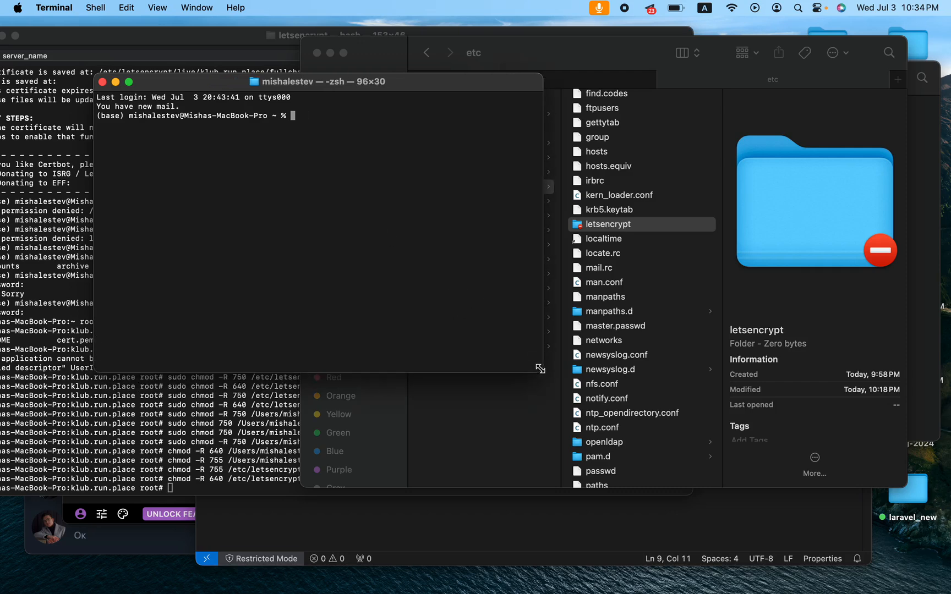
{"action": "double_click", "coordinate": [152, 116]}
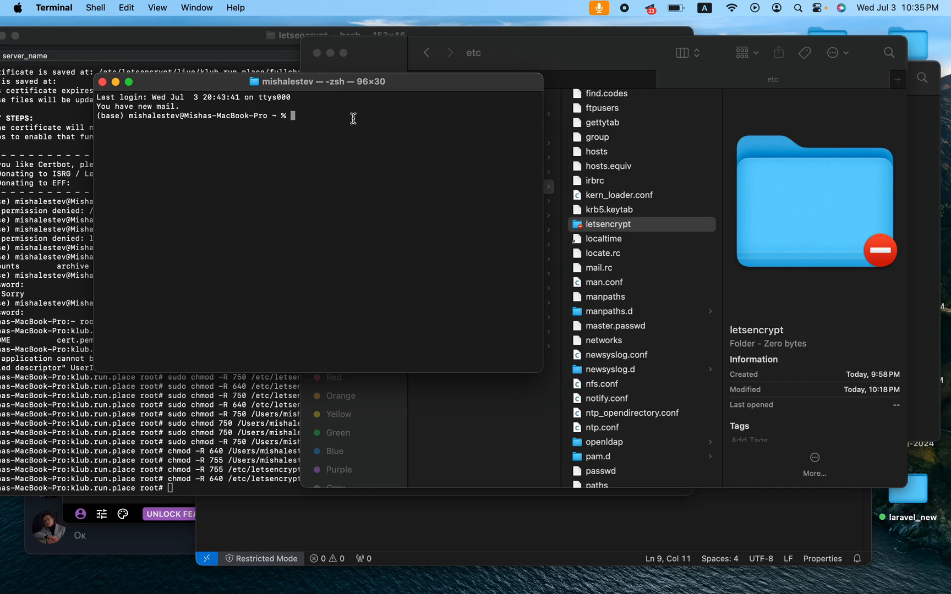
{"action": "mouse_move", "coordinate": [678, 209]}
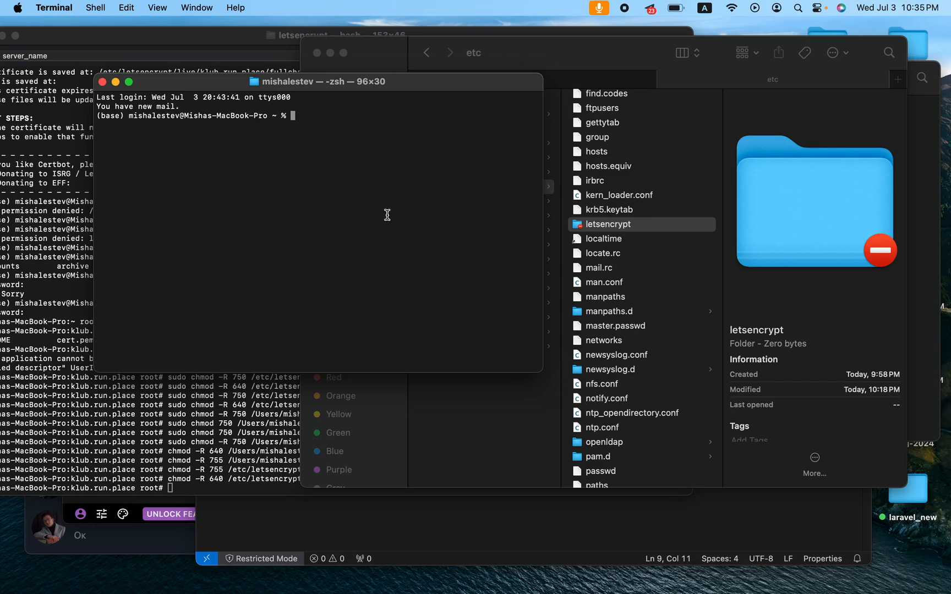
{"action": "mouse_move", "coordinate": [388, 212]}
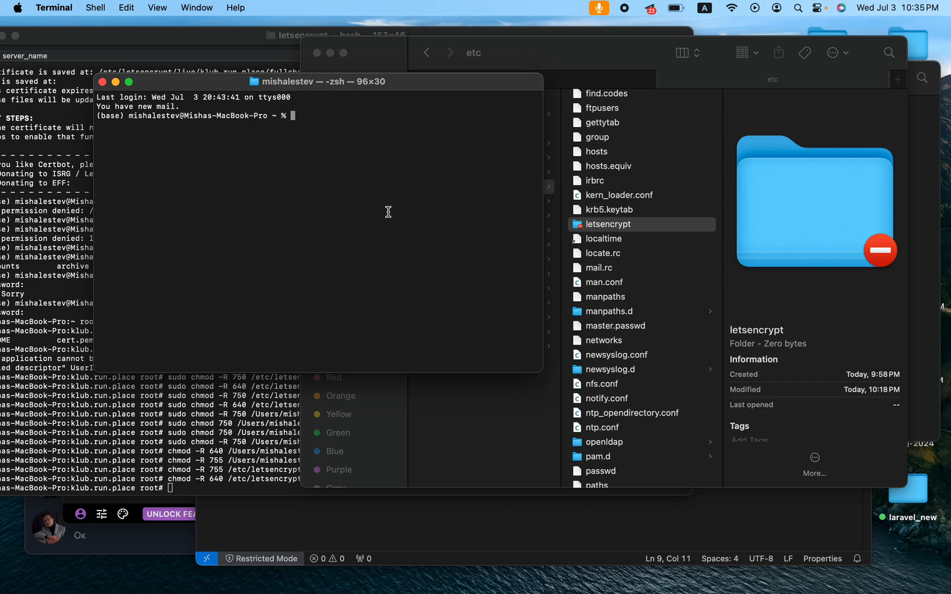
Run su - root with its password to get a root shell, then return to the etc listing in Finder.
{"action": "type", "text": "su"}
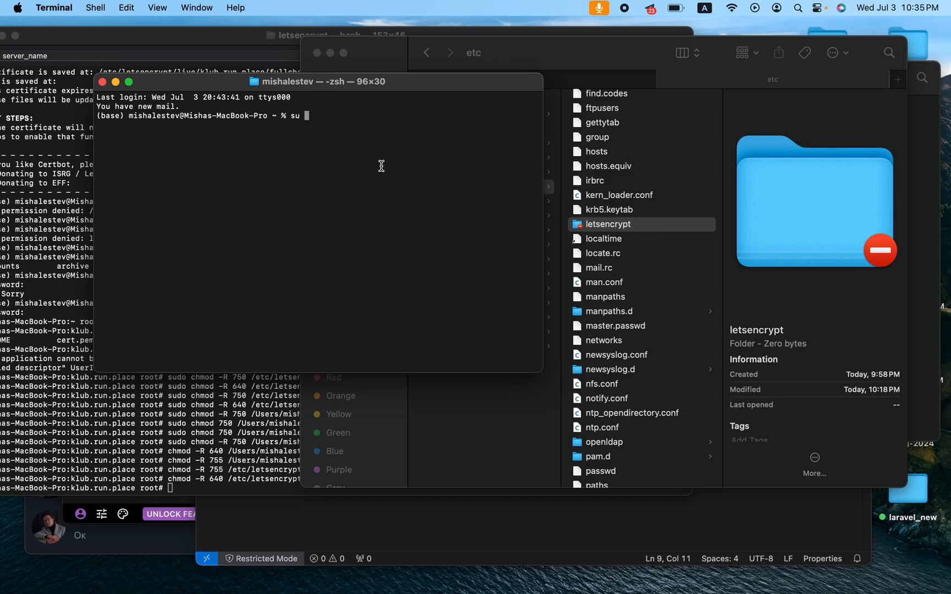
{"action": "mouse_move", "coordinate": [259, 161]}
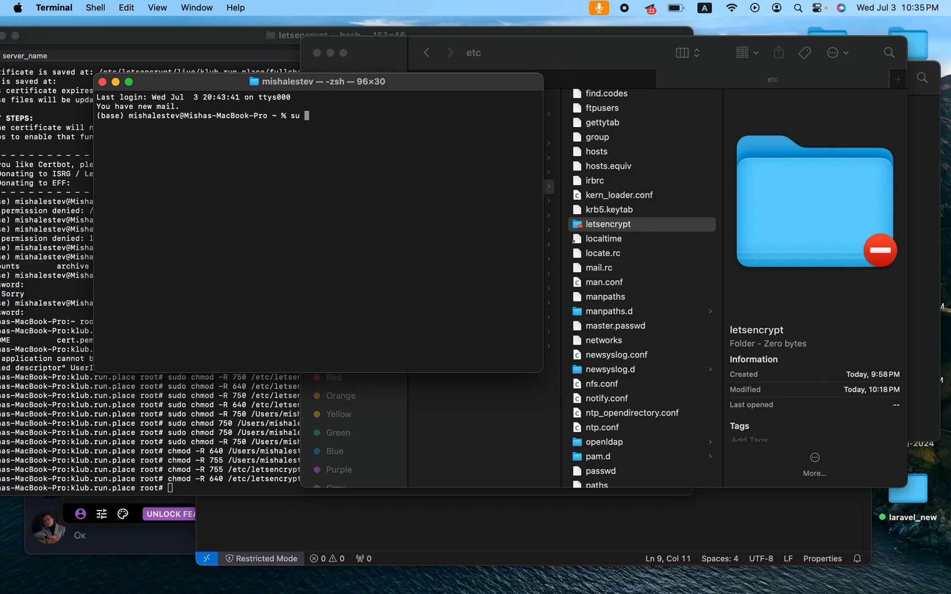
{"action": "type", "text": "-"}
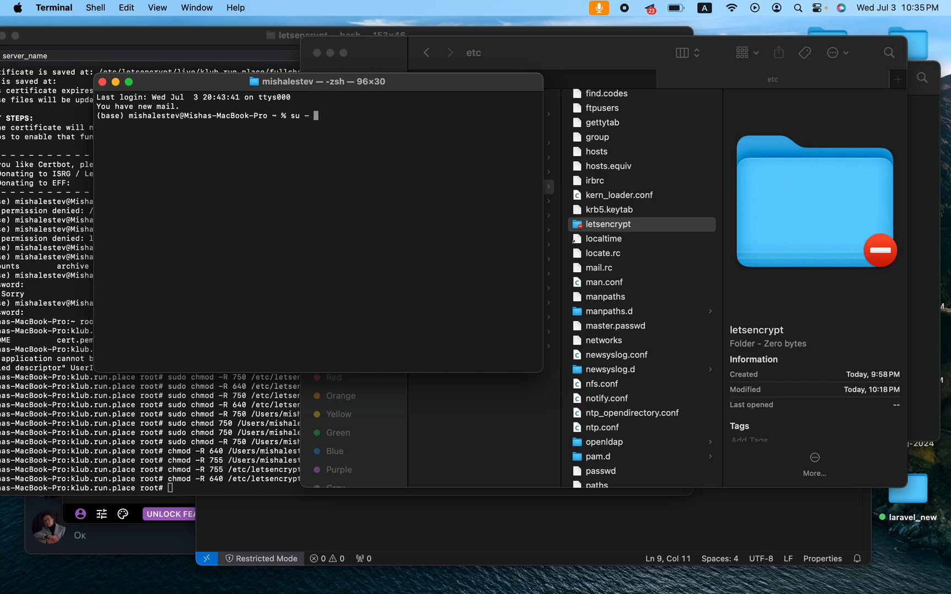
{"action": "type", "text": "root"}
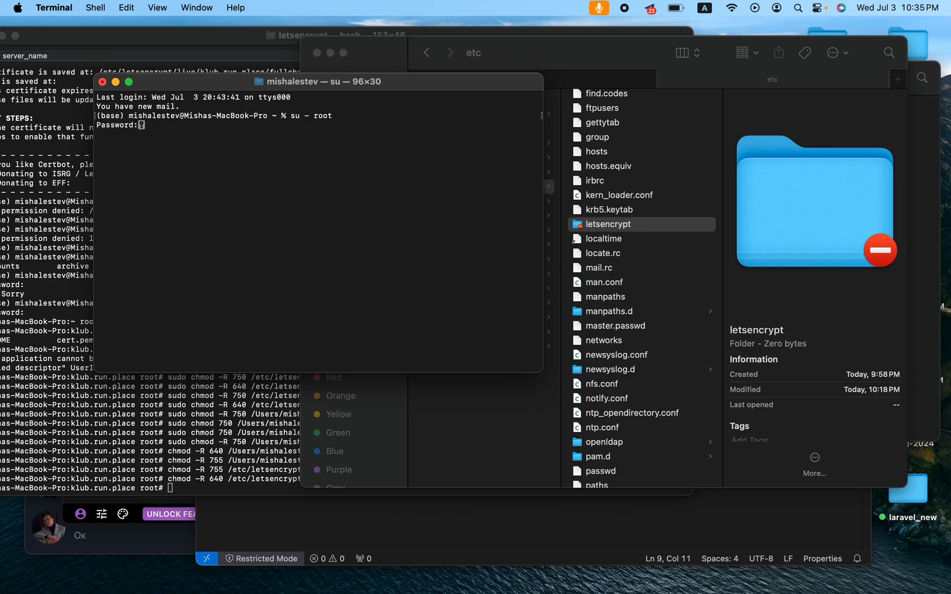
{"action": "key", "text": "Return"}
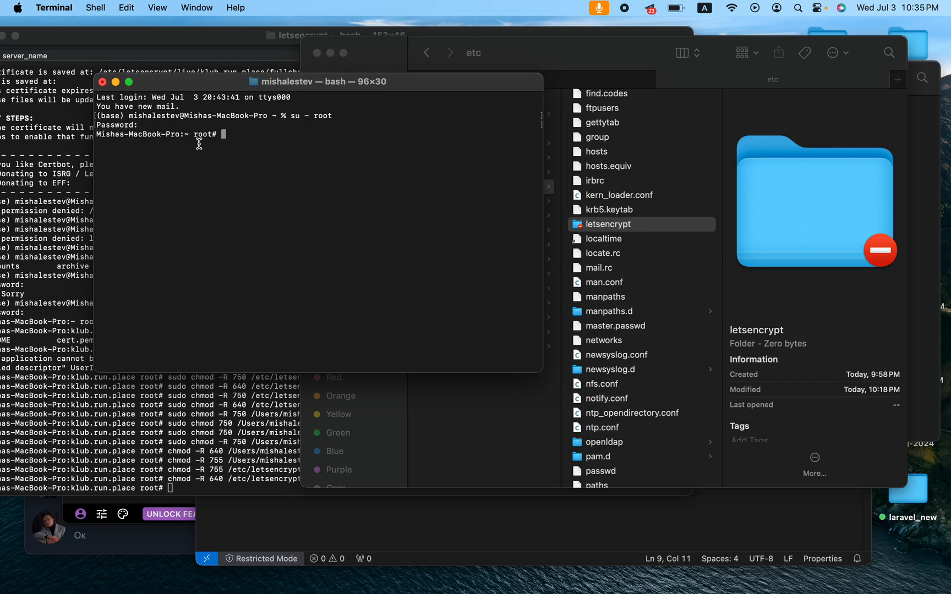
{"action": "double_click", "coordinate": [112, 125]}
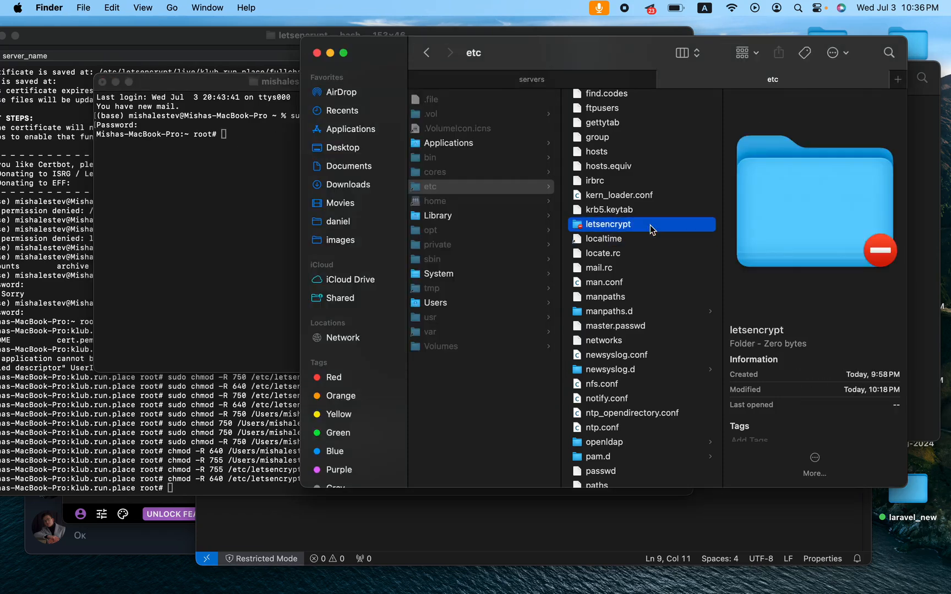
Try opening letsencrypt in Finder and acknowledge the no-permission alert.
{"action": "double_click", "coordinate": [606, 225]}
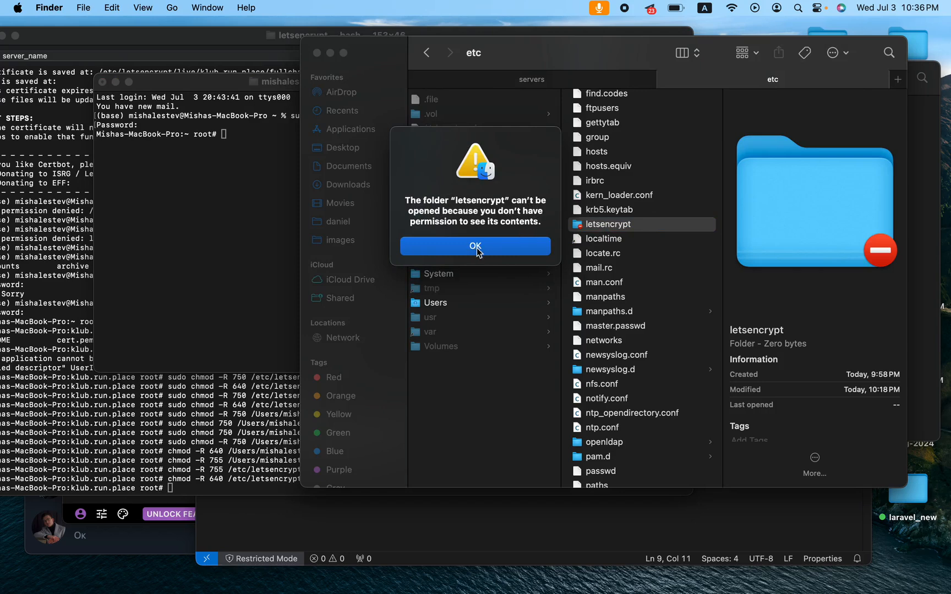
{"action": "left_click", "coordinate": [475, 245]}
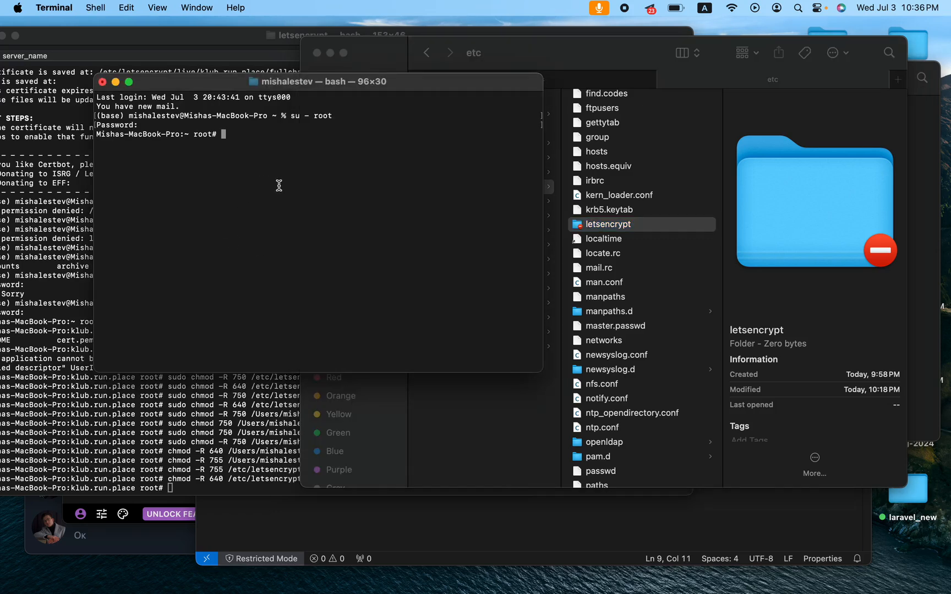
{"action": "mouse_move", "coordinate": [634, 232]}
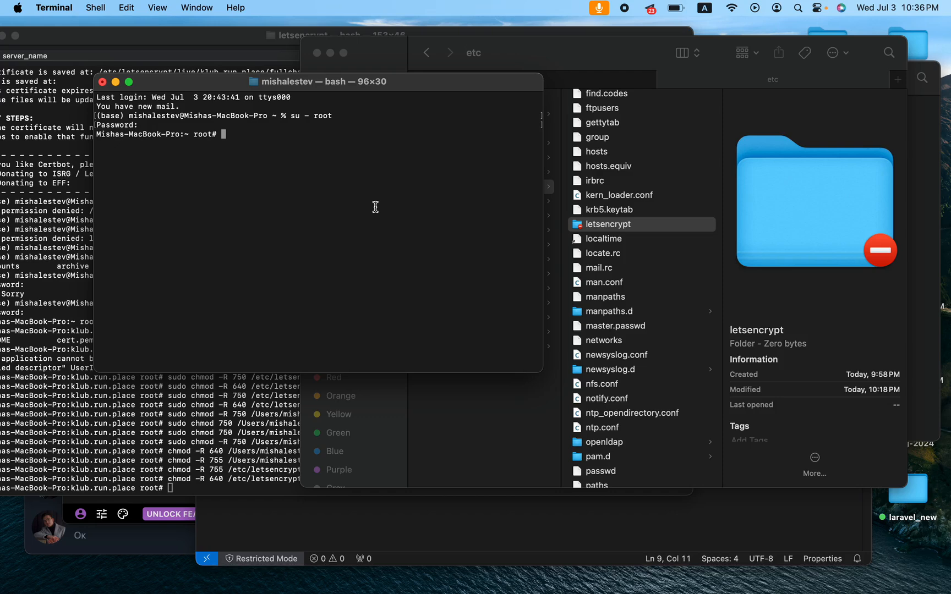
{"action": "mouse_move", "coordinate": [682, 225]}
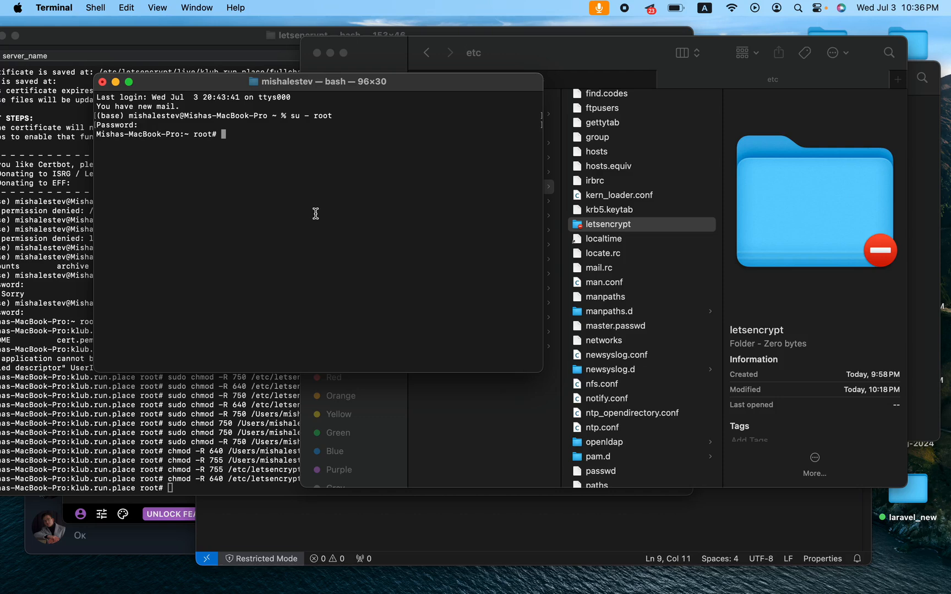
Start a chmod -R 755 command in the root shell.
{"action": "type", "text": "chm"}
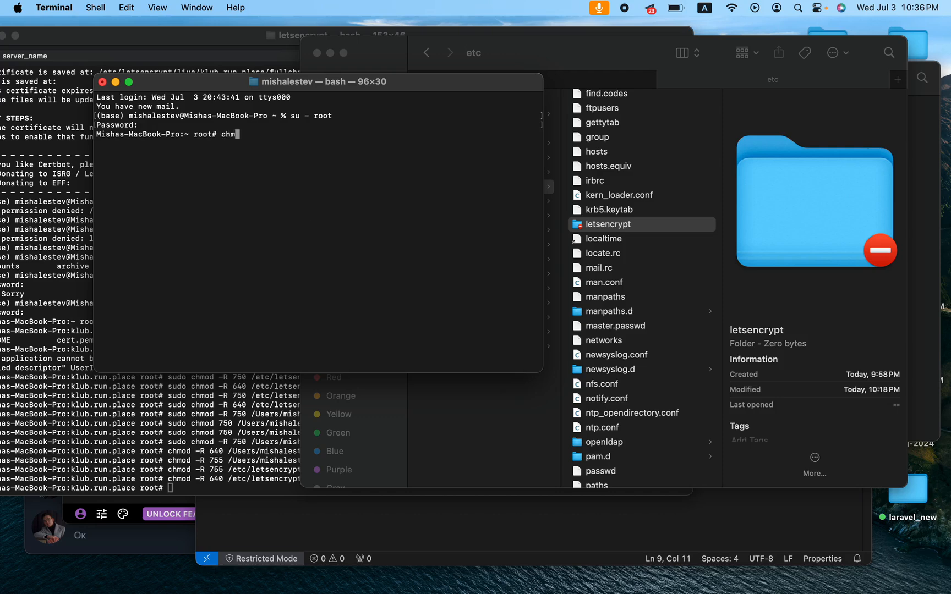
{"action": "type", "text": "od"}
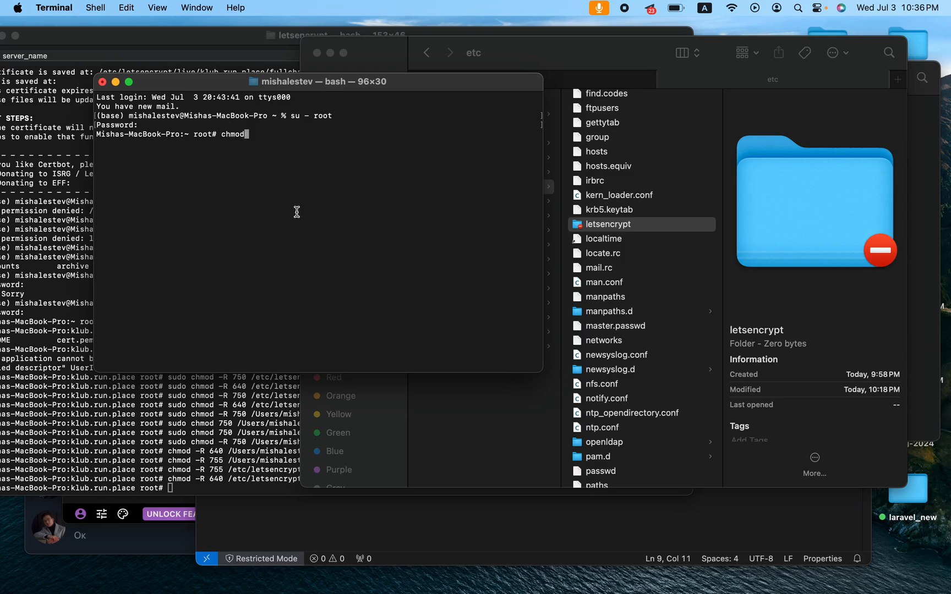
{"action": "type", "text": "-"}
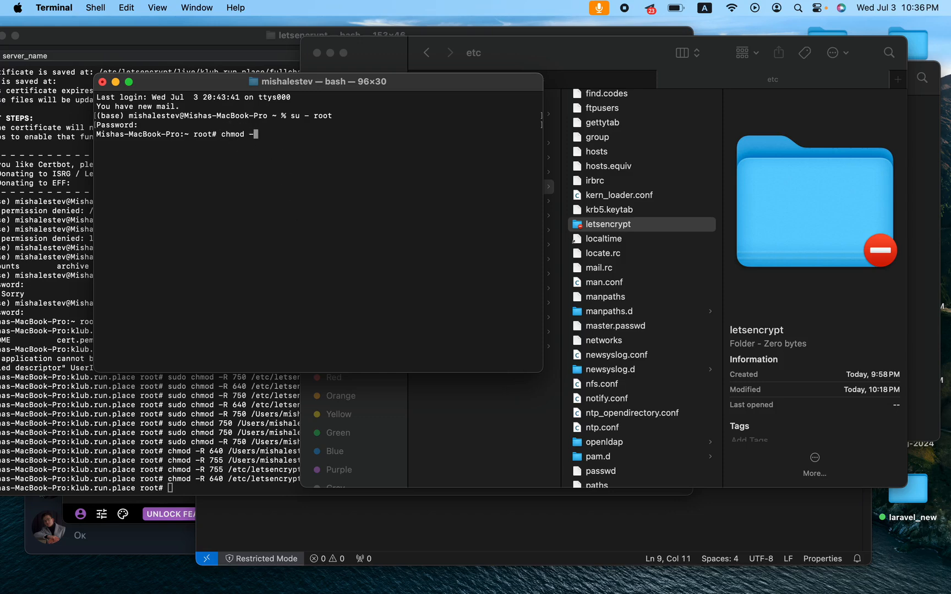
{"action": "type", "text": "R"}
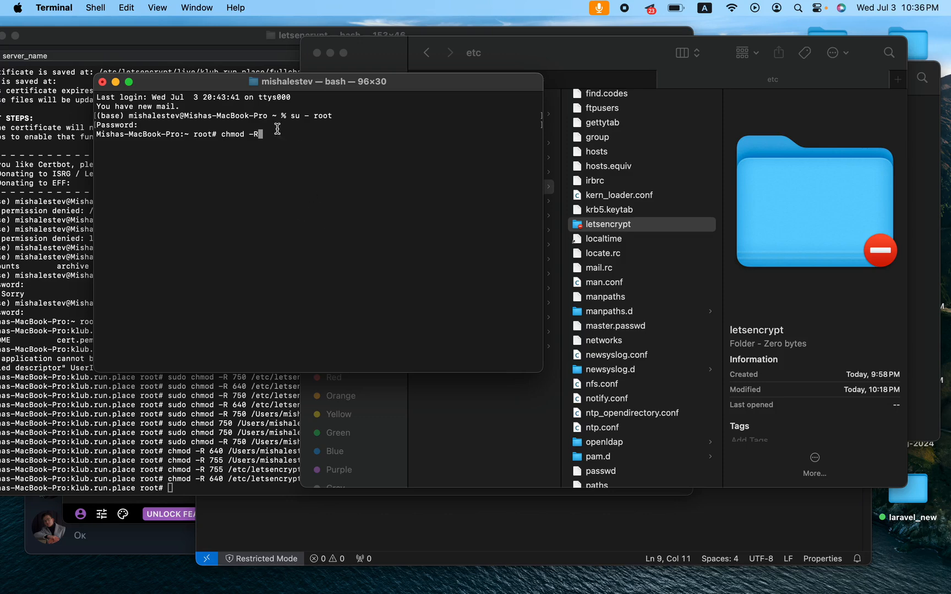
{"action": "mouse_move", "coordinate": [270, 216]}
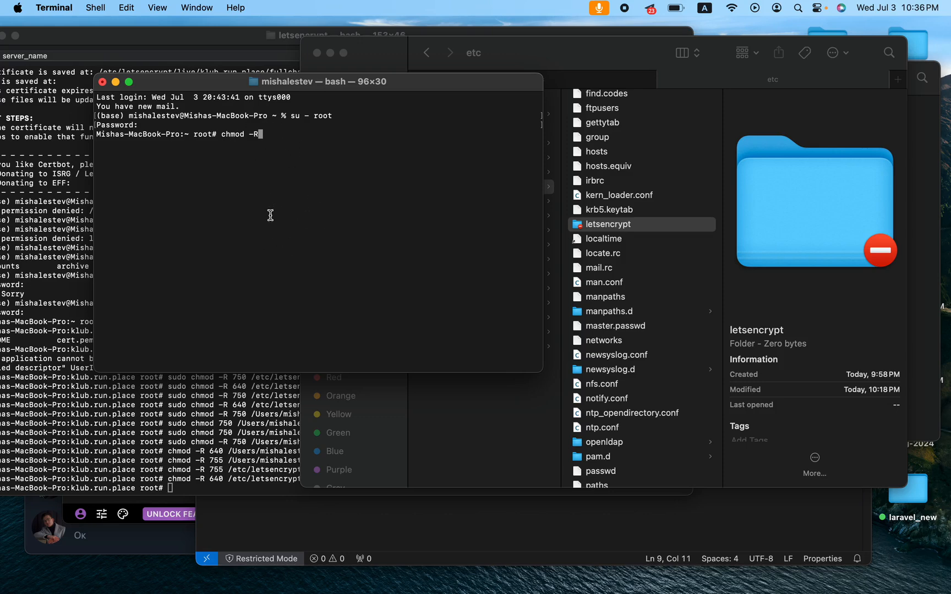
{"action": "mouse_move", "coordinate": [310, 234]}
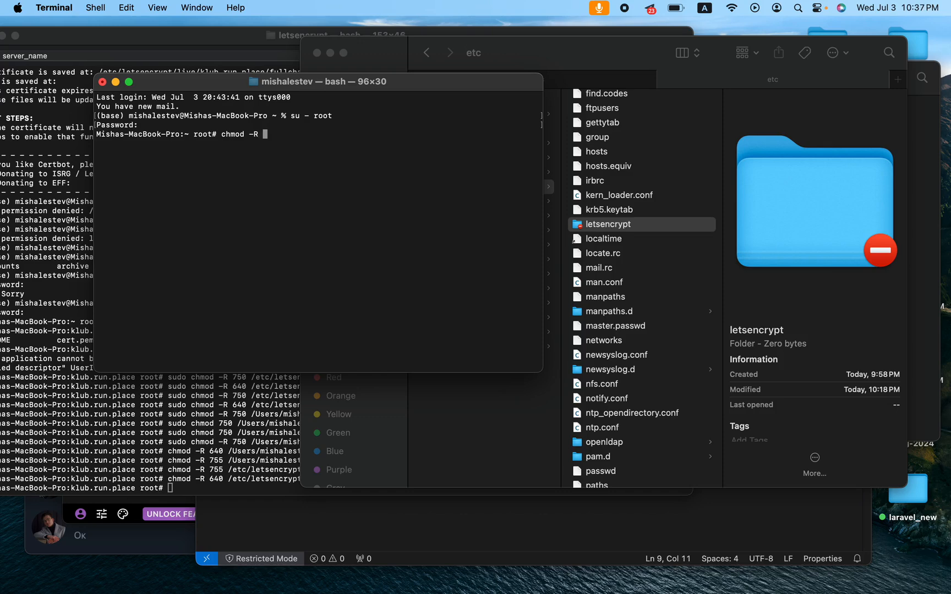
{"action": "type", "text": "755"}
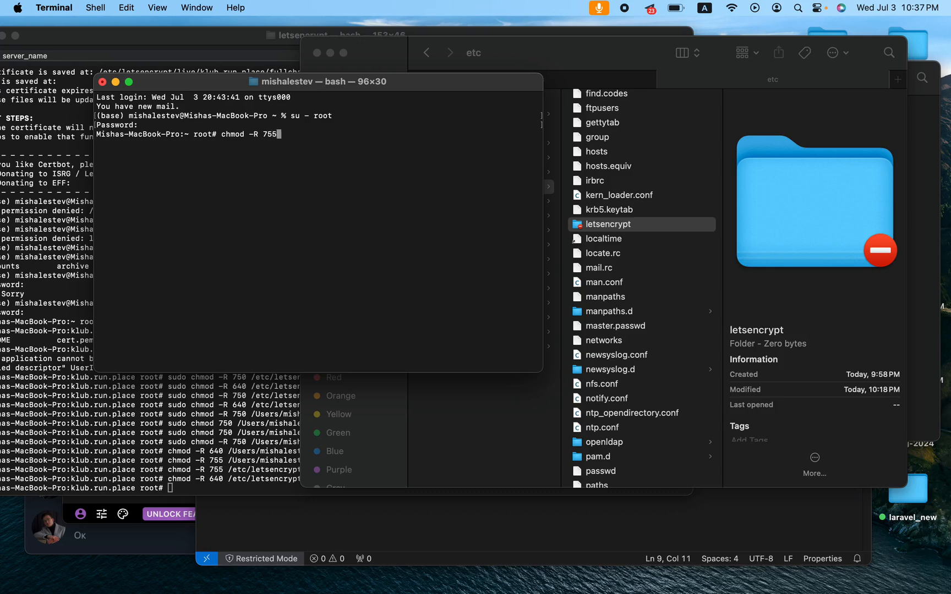
Copy letsencrypt's pathname from Finder and paste /private/etc/letsencrypt into the command.
{"action": "left_click", "coordinate": [603, 239]}
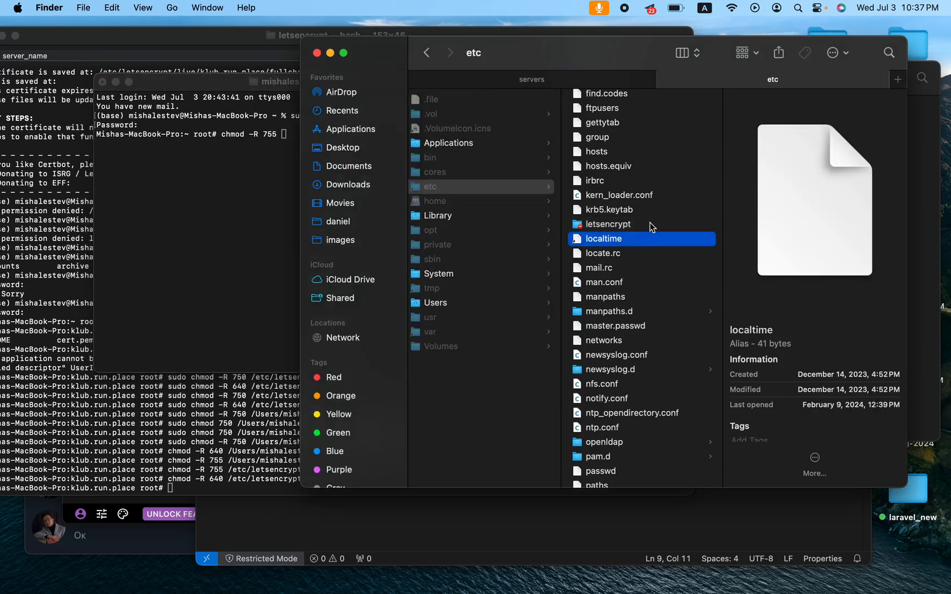
{"action": "right_click", "coordinate": [604, 224]}
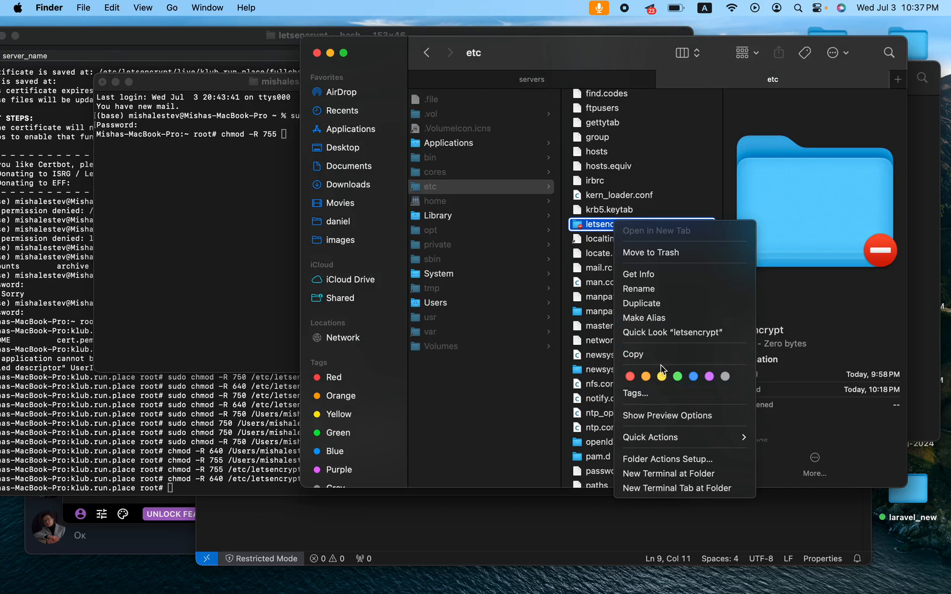
{"action": "mouse_move", "coordinate": [657, 354]}
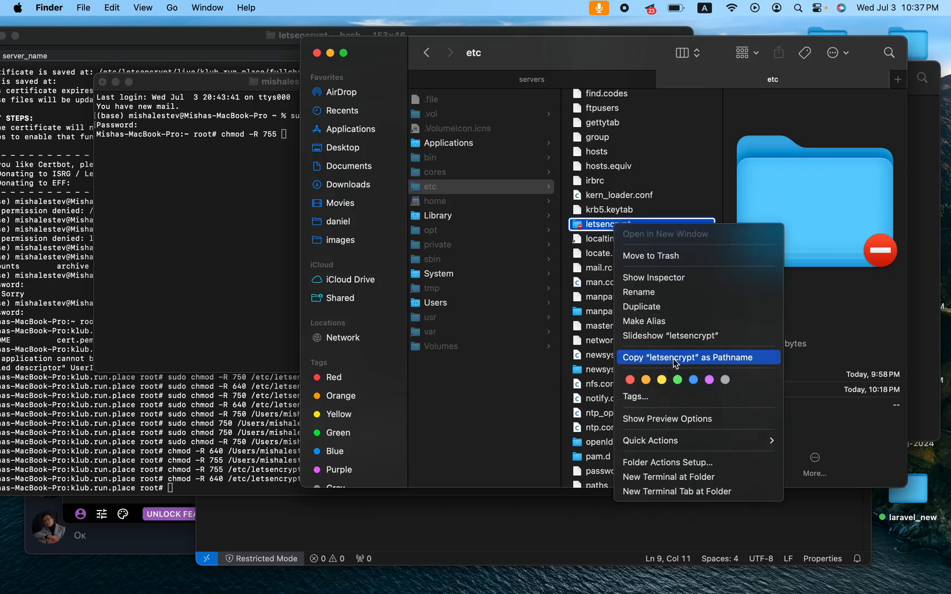
{"action": "left_click", "coordinate": [685, 358]}
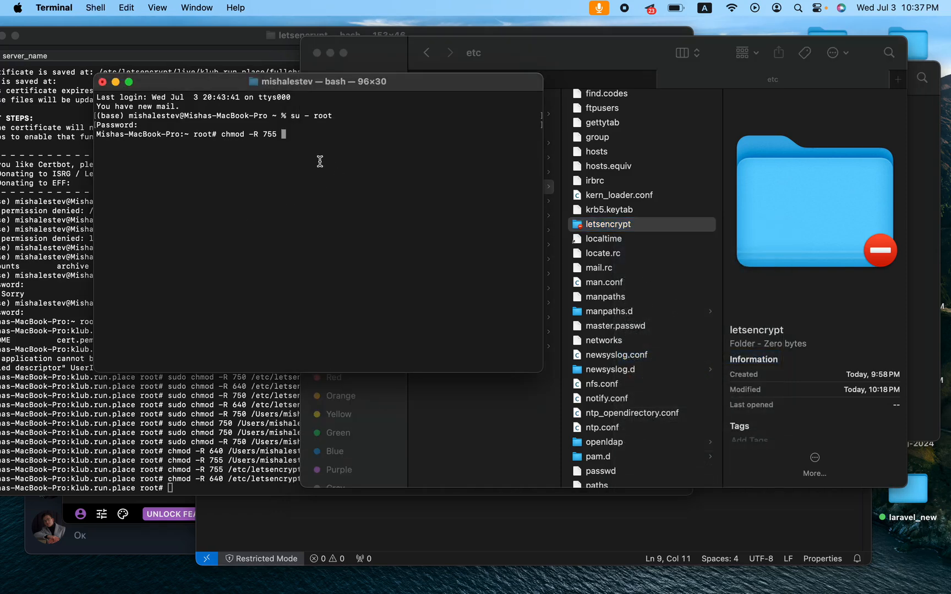
{"action": "type", "text": "/private/etc/letsencrypt"}
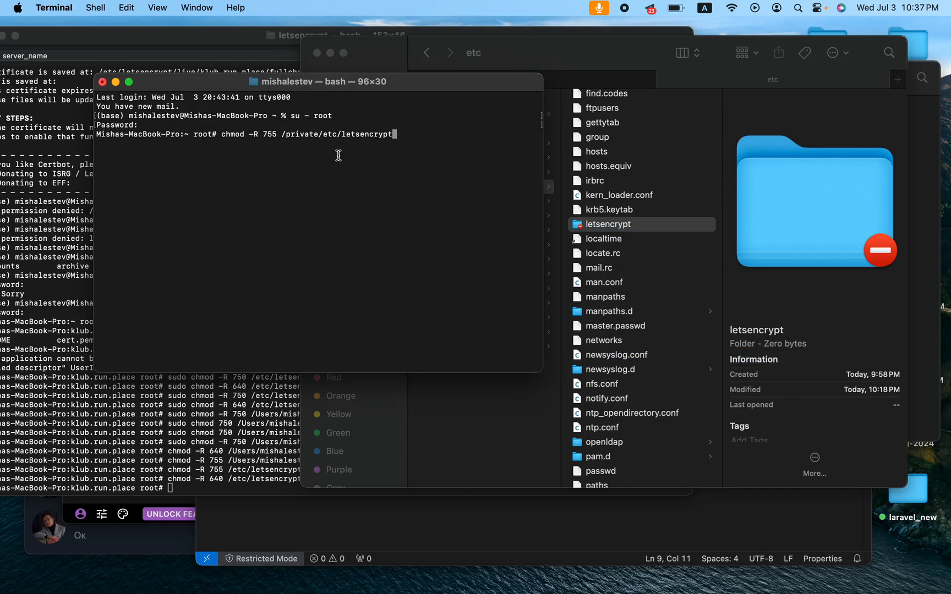
{"action": "mouse_move", "coordinate": [370, 162]}
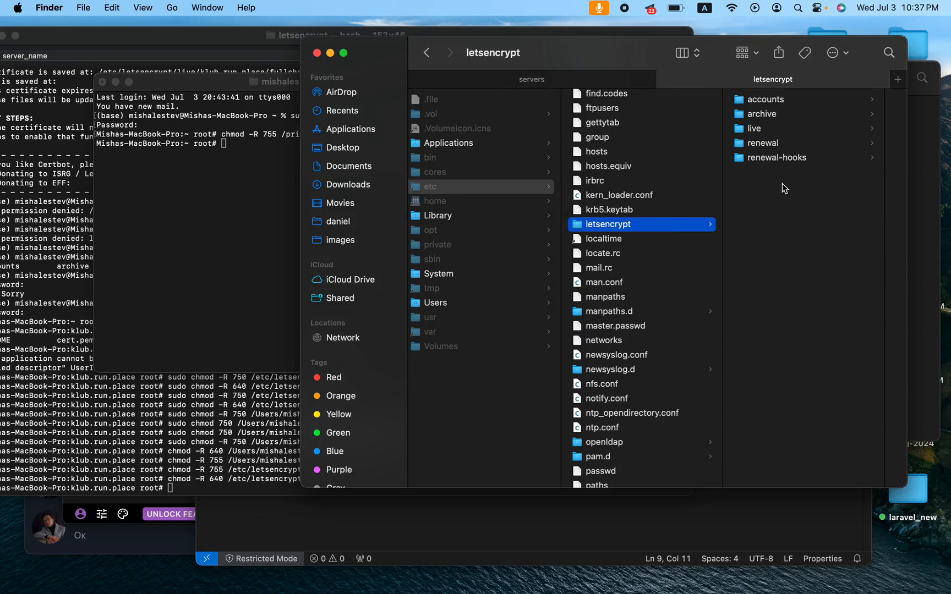
{"action": "left_click", "coordinate": [779, 157]}
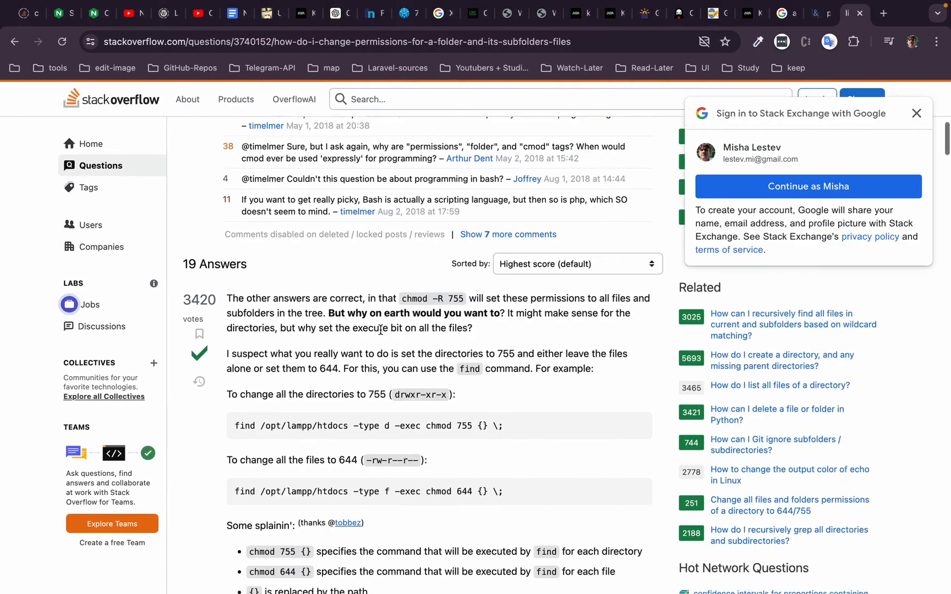
{"action": "scroll", "scroll_direction": "down", "scroll_amount": 3}
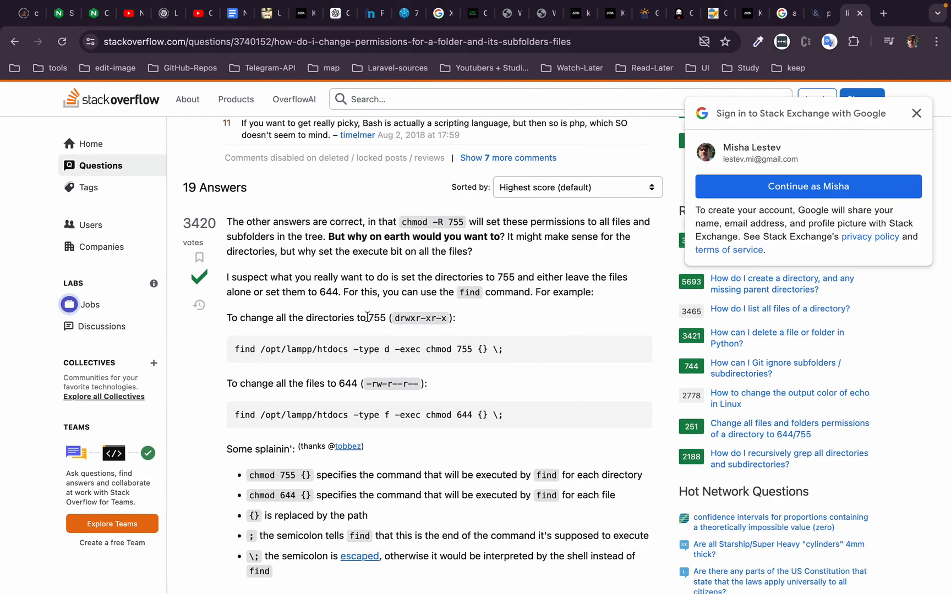
{"action": "double_click", "coordinate": [373, 318]}
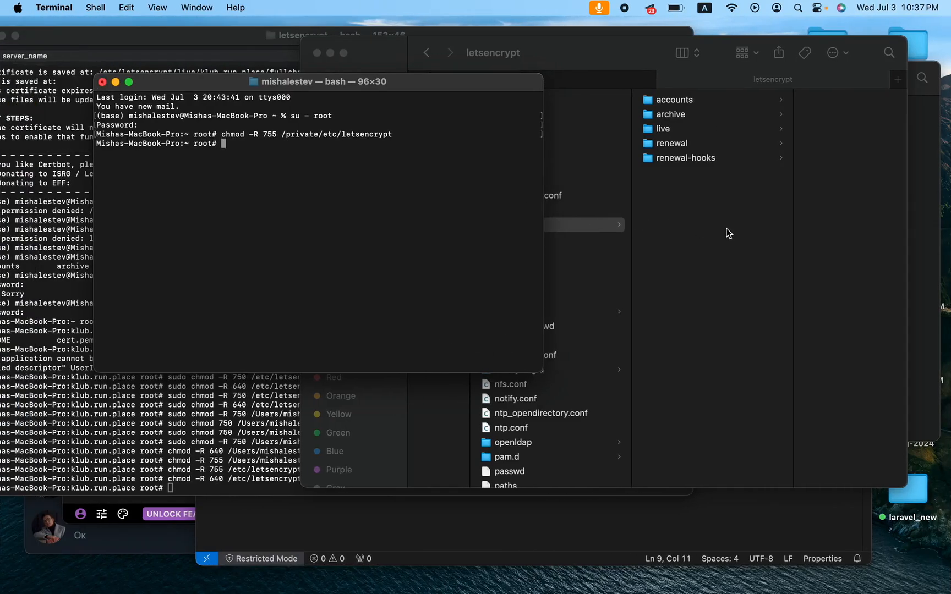
Open Get Info on letsencrypt showing system read/write, wheel and everyone read-only.
{"action": "right_click", "coordinate": [518, 224]}
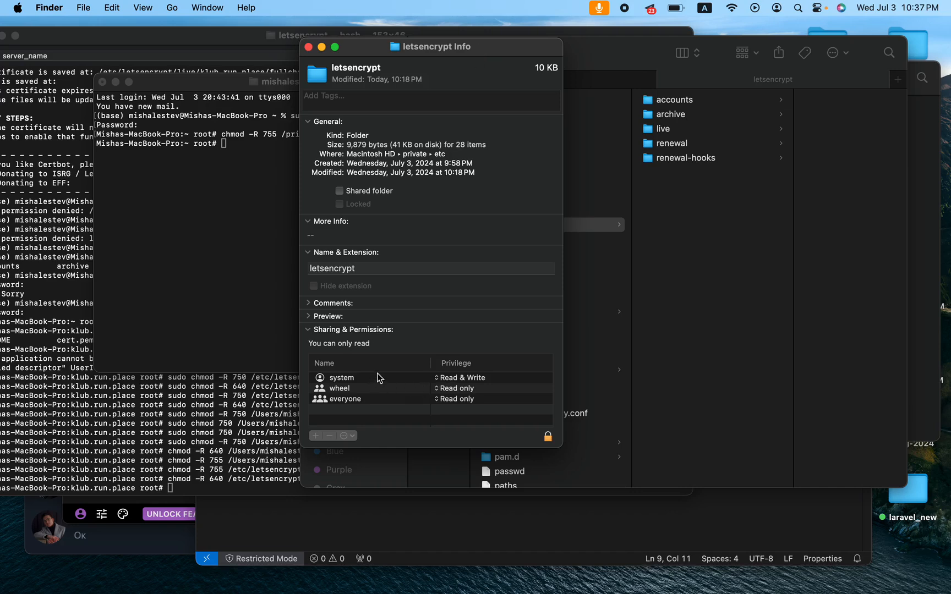
{"action": "mouse_move", "coordinate": [378, 378]}
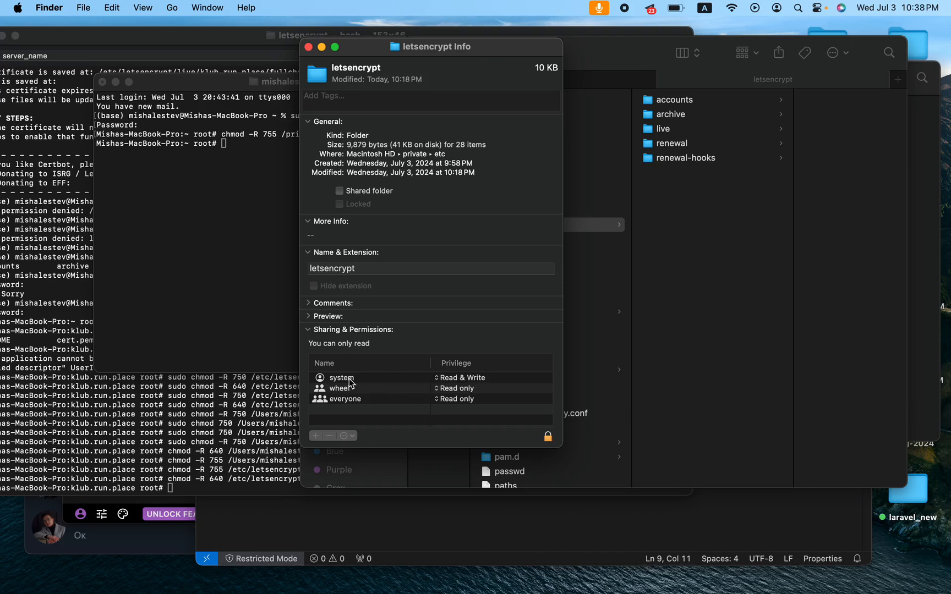
{"action": "mouse_move", "coordinate": [151, 114]}
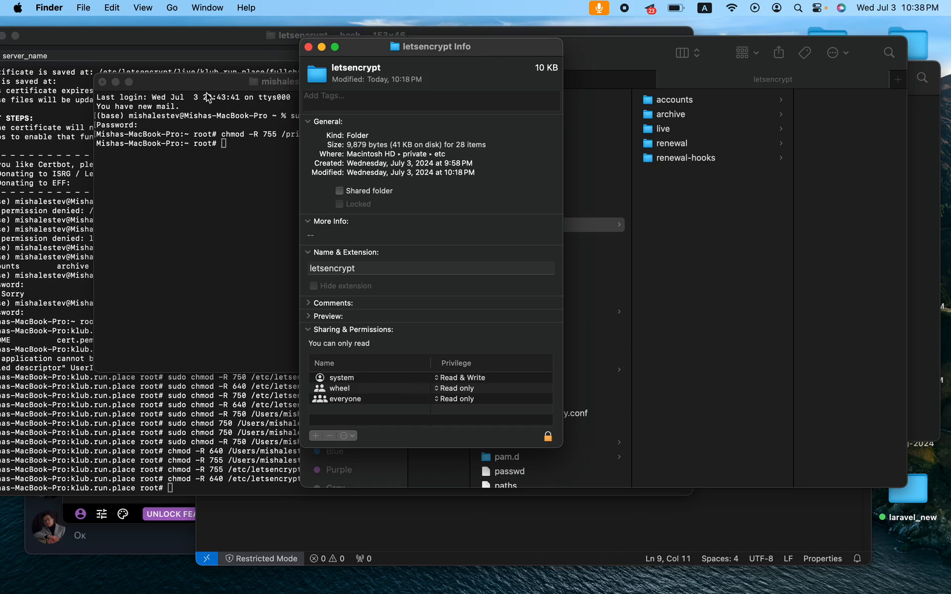
{"action": "mouse_move", "coordinate": [149, 116]}
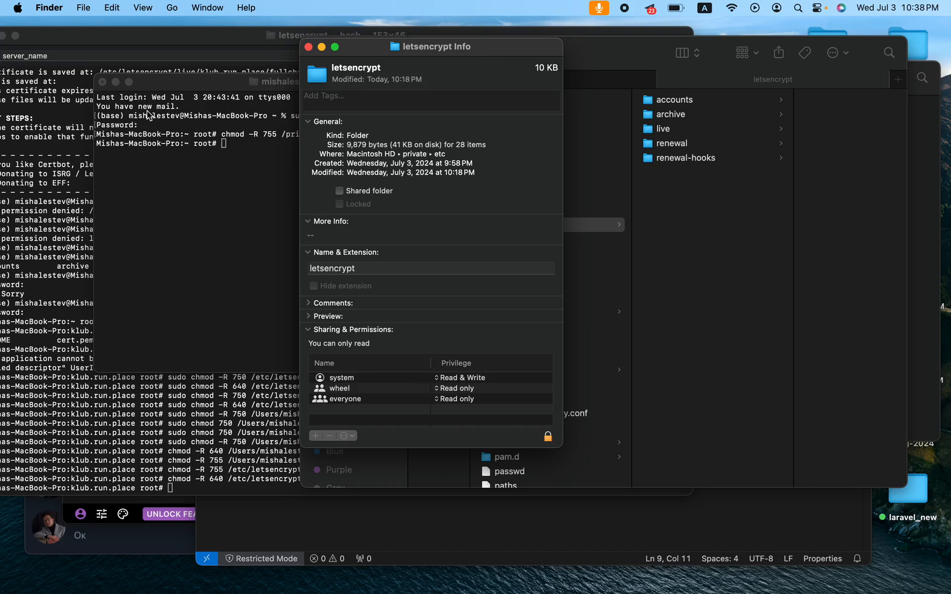
{"action": "mouse_move", "coordinate": [401, 387]}
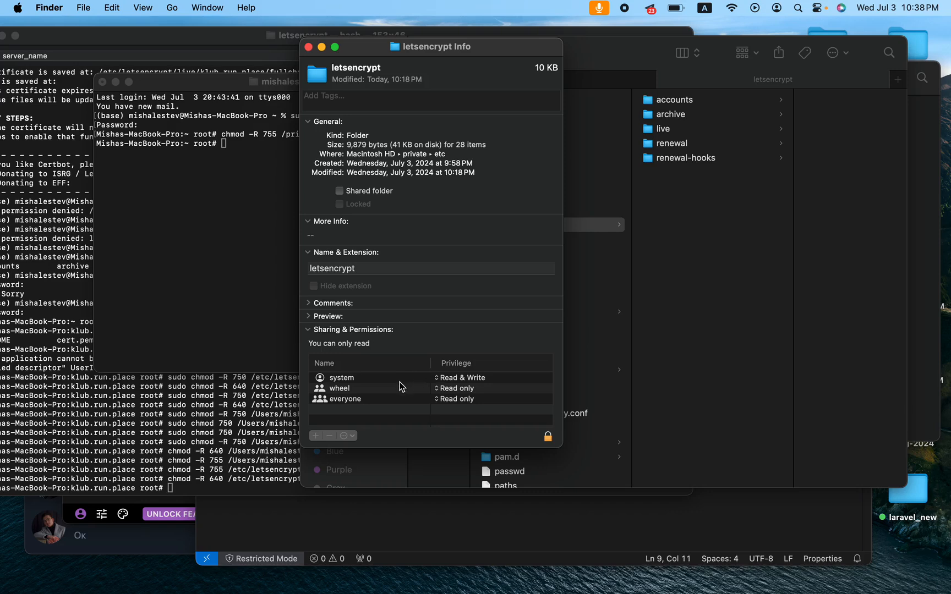
{"action": "mouse_move", "coordinate": [361, 396]}
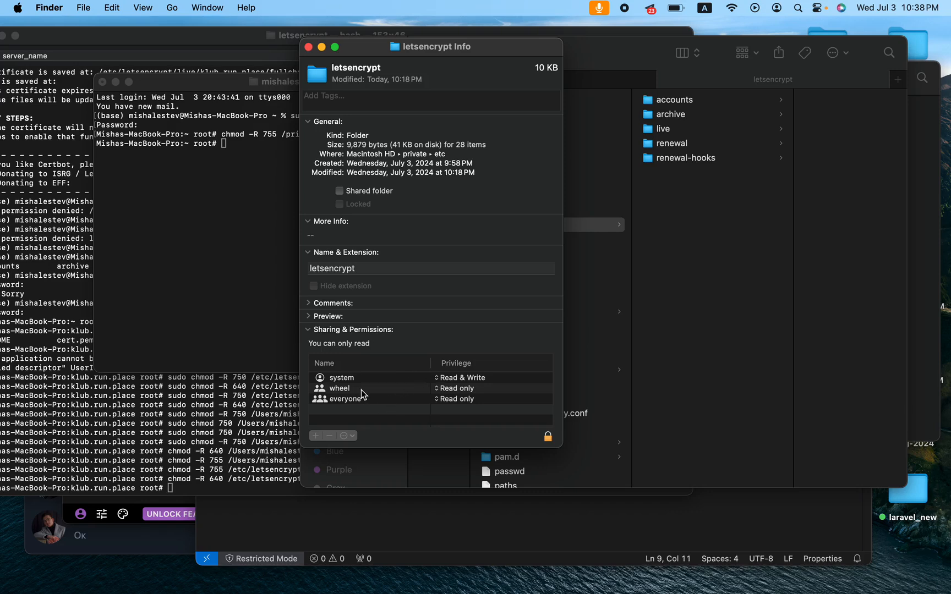
{"action": "mouse_move", "coordinate": [376, 407]}
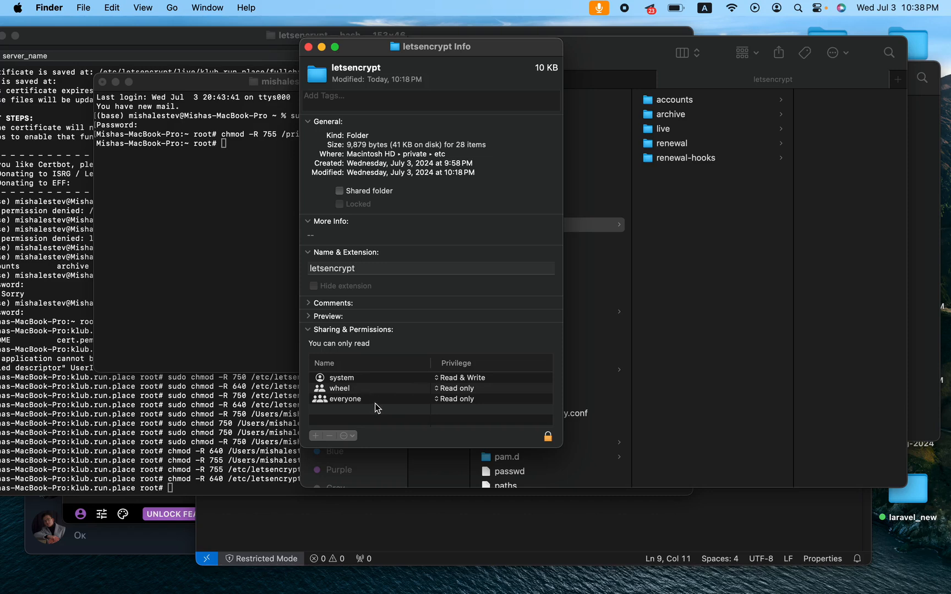
{"action": "mouse_move", "coordinate": [371, 384]}
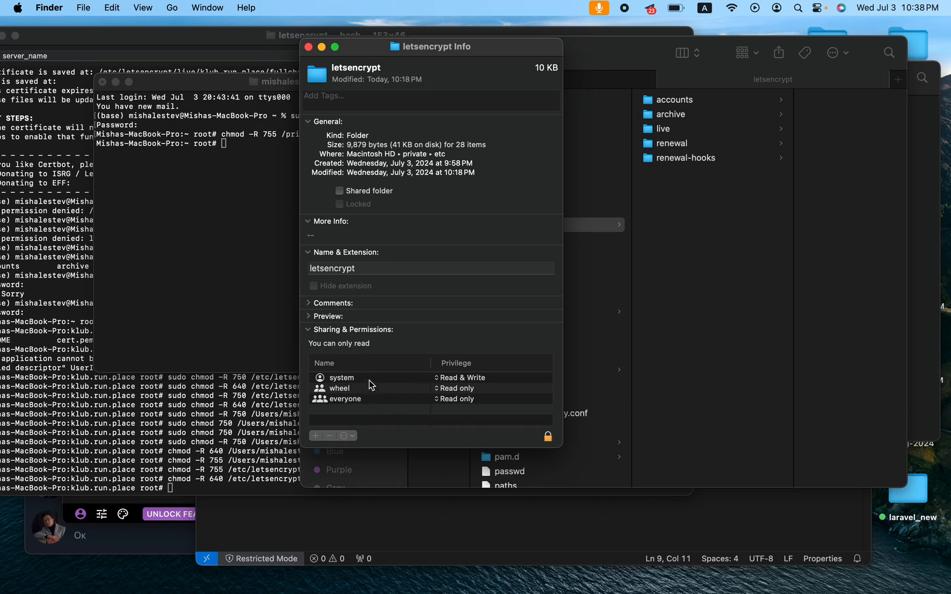
{"action": "mouse_move", "coordinate": [379, 395]}
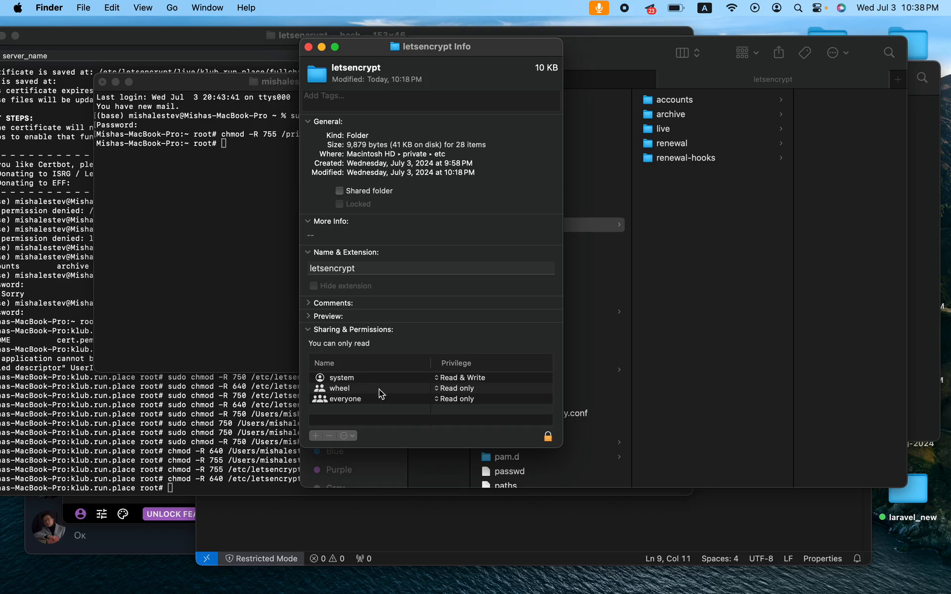
{"action": "mouse_move", "coordinate": [452, 407]}
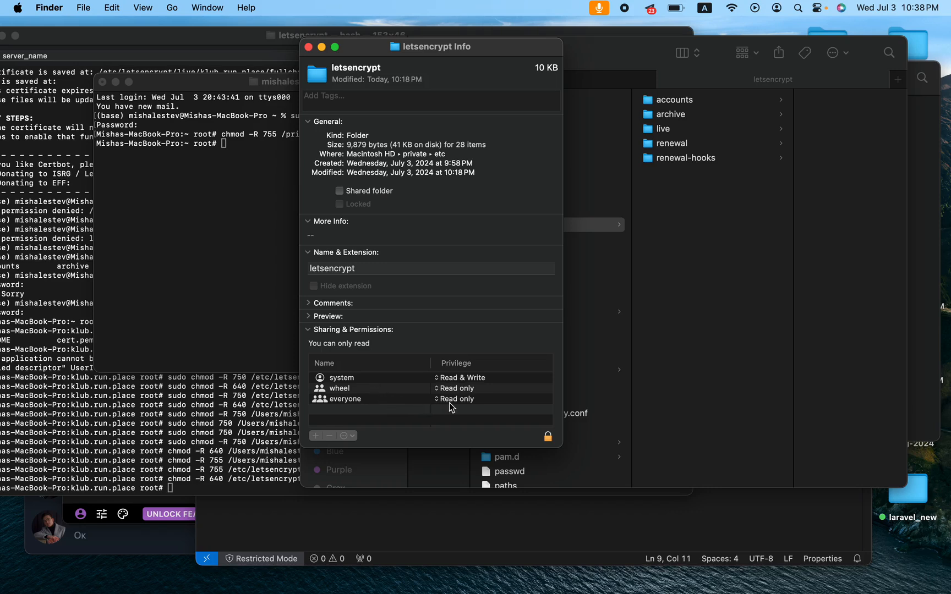
{"action": "mouse_move", "coordinate": [343, 381]}
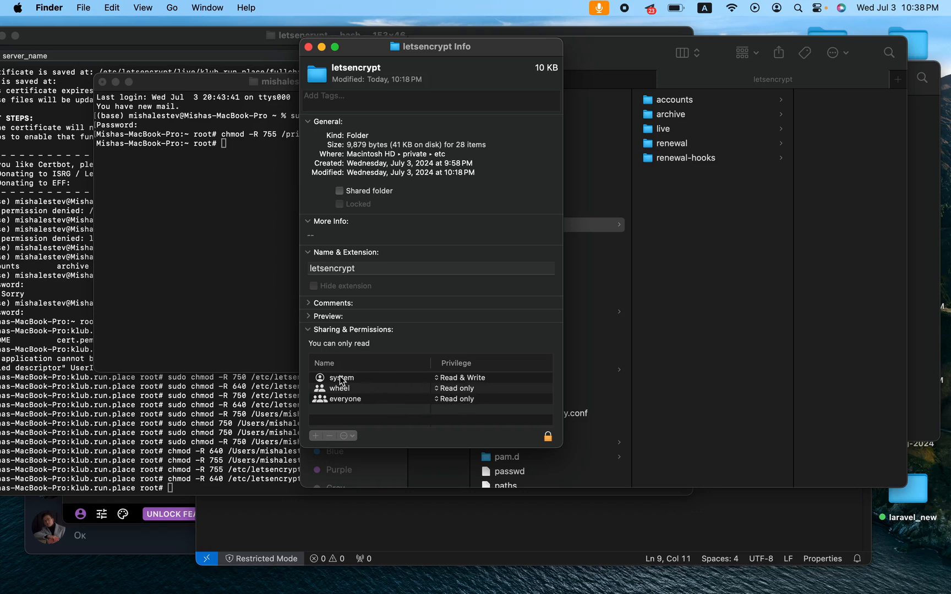
{"action": "mouse_move", "coordinate": [467, 387]}
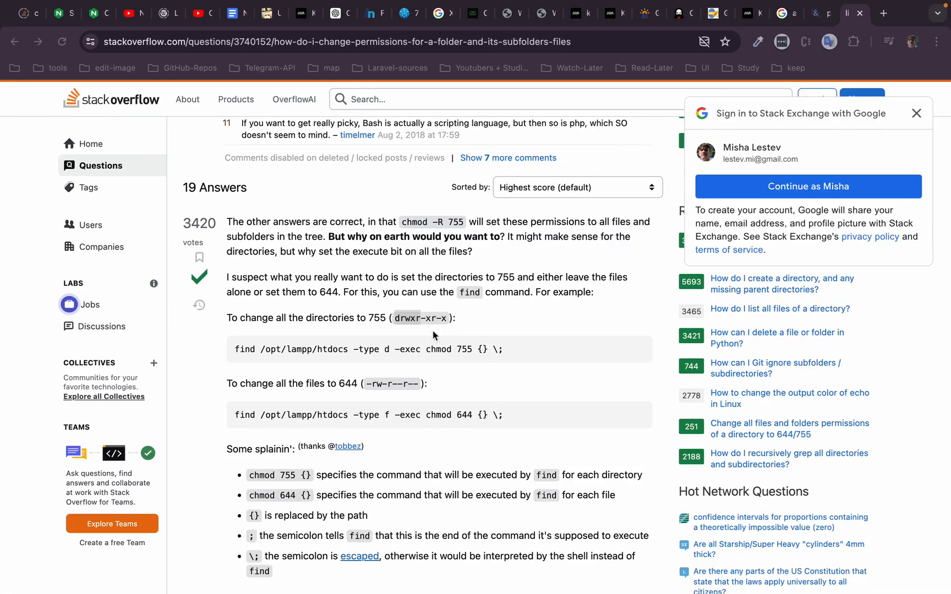
Highlight 755 in the Stack Overflow answer explaining drwxr-xr-x on directories.
{"action": "double_click", "coordinate": [376, 318]}
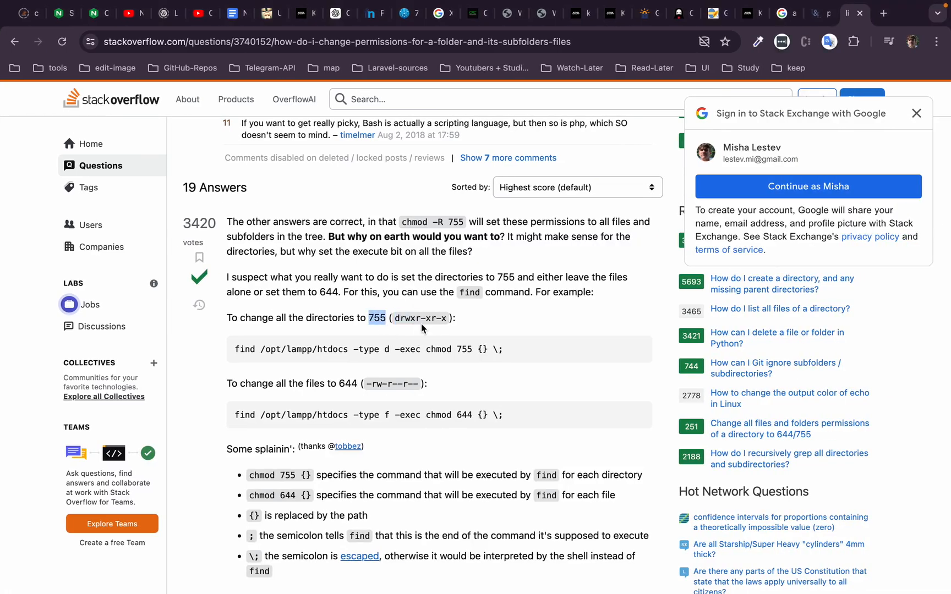
{"action": "mouse_move", "coordinate": [399, 320]}
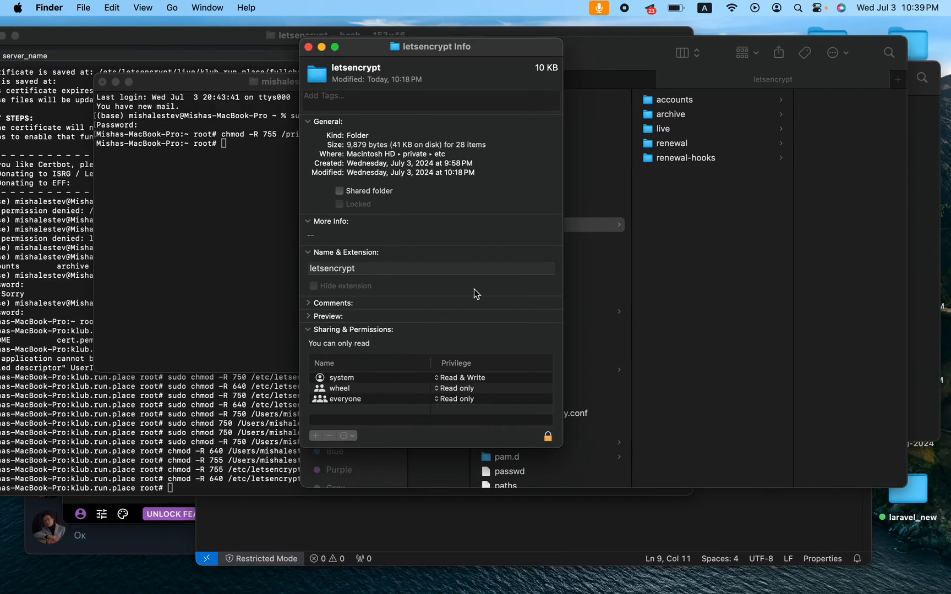
{"action": "mouse_move", "coordinate": [523, 58]}
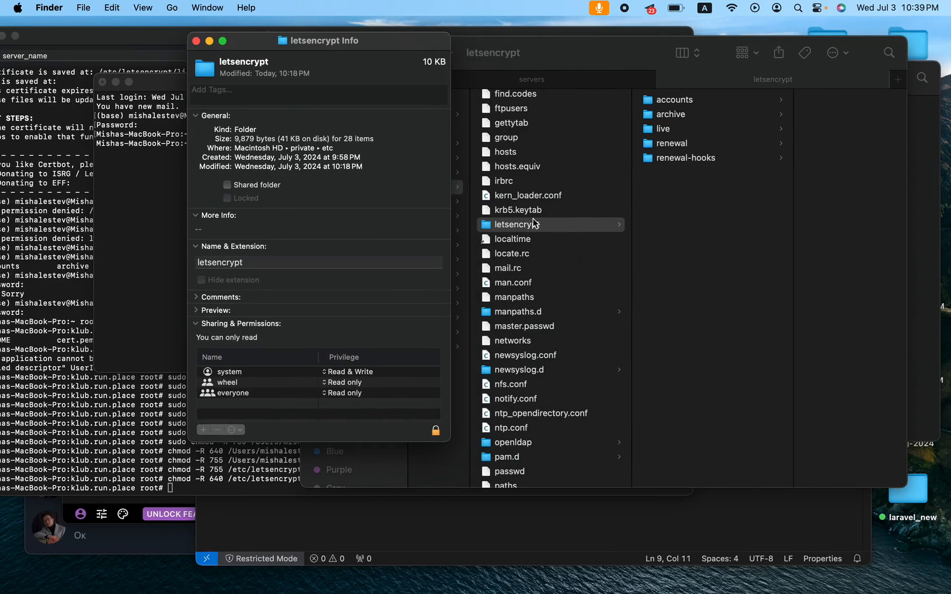
{"action": "mouse_move", "coordinate": [516, 233]}
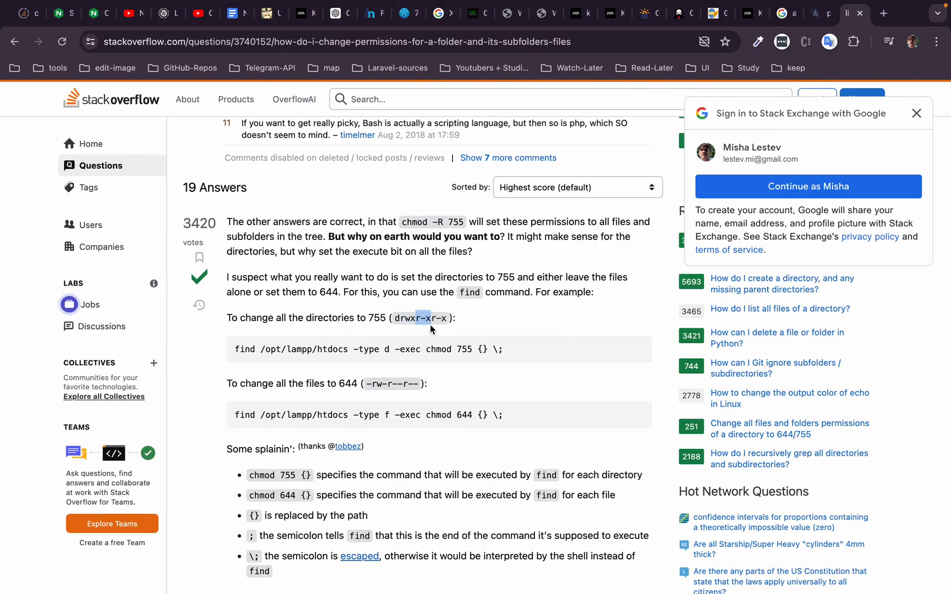
{"action": "mouse_move", "coordinate": [447, 346]}
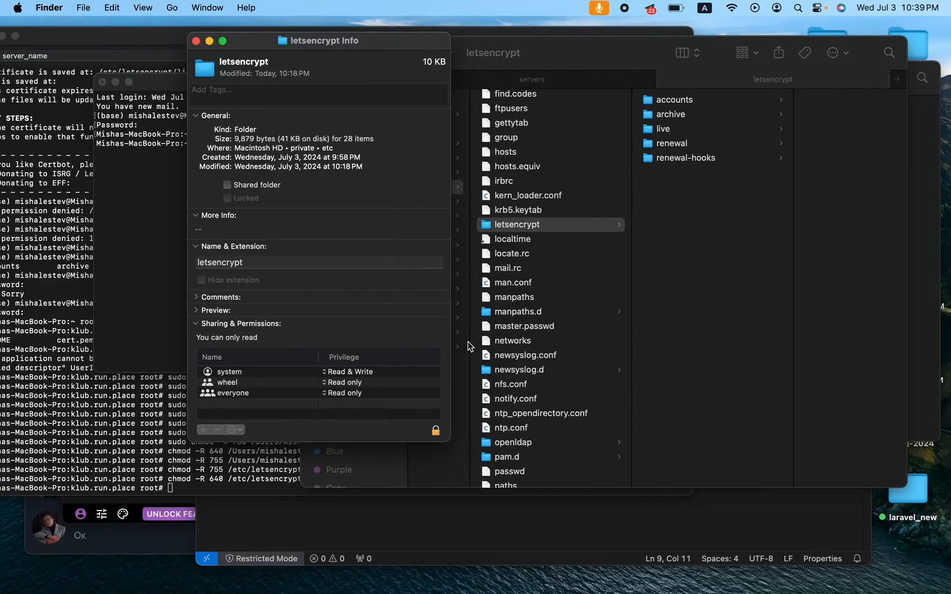
{"action": "mouse_move", "coordinate": [321, 390]}
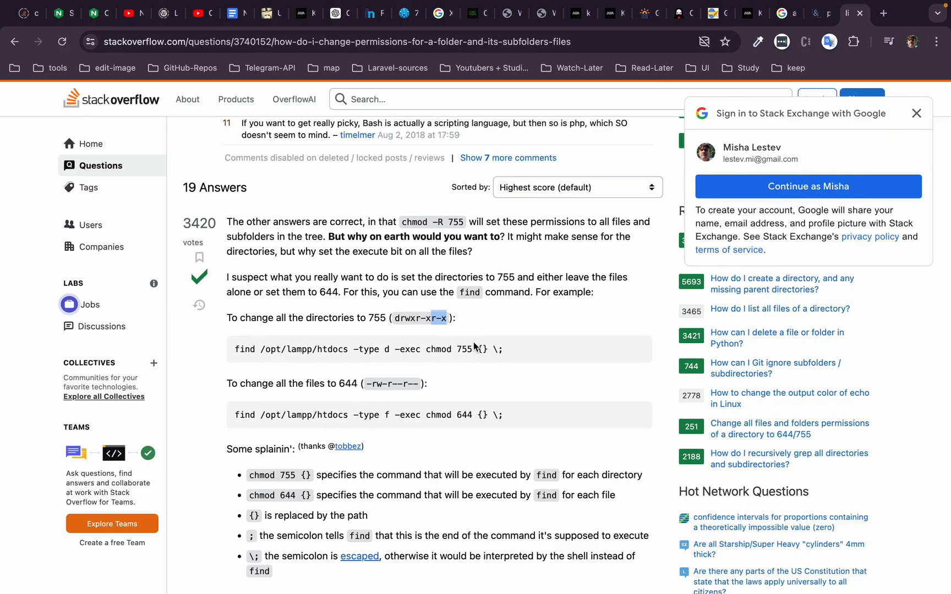
{"action": "mouse_move", "coordinate": [502, 363]}
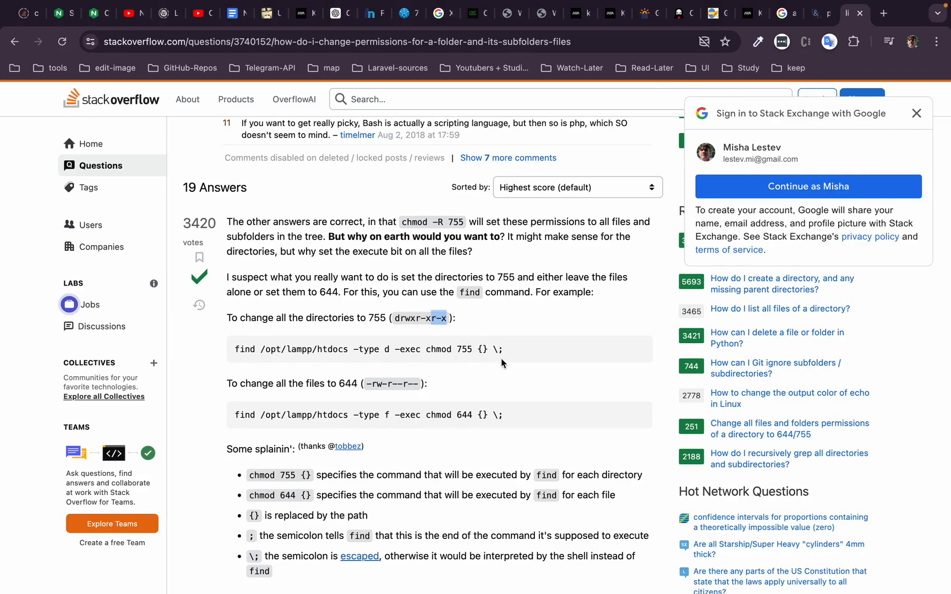
{"action": "mouse_move", "coordinate": [518, 343]}
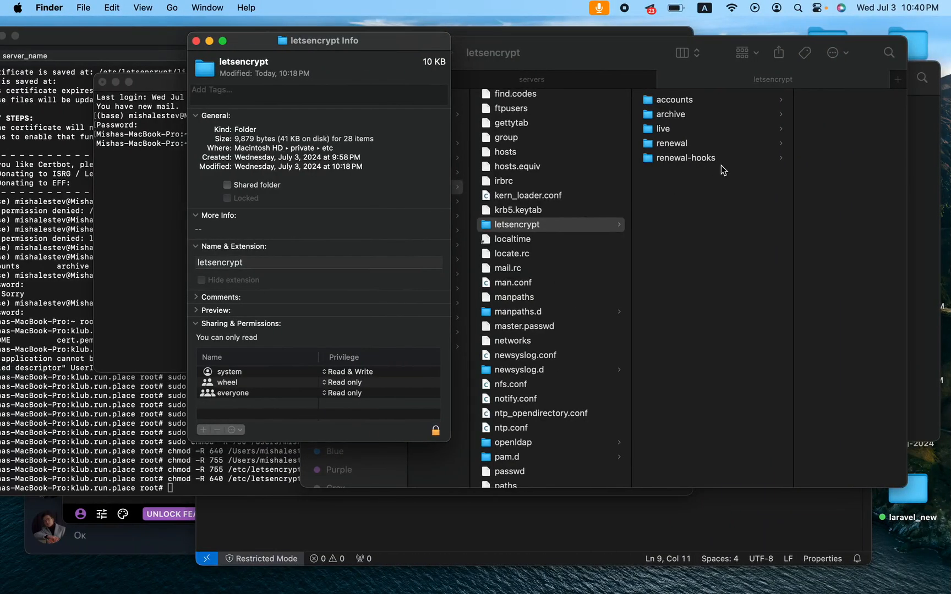
{"action": "mouse_move", "coordinate": [668, 225]}
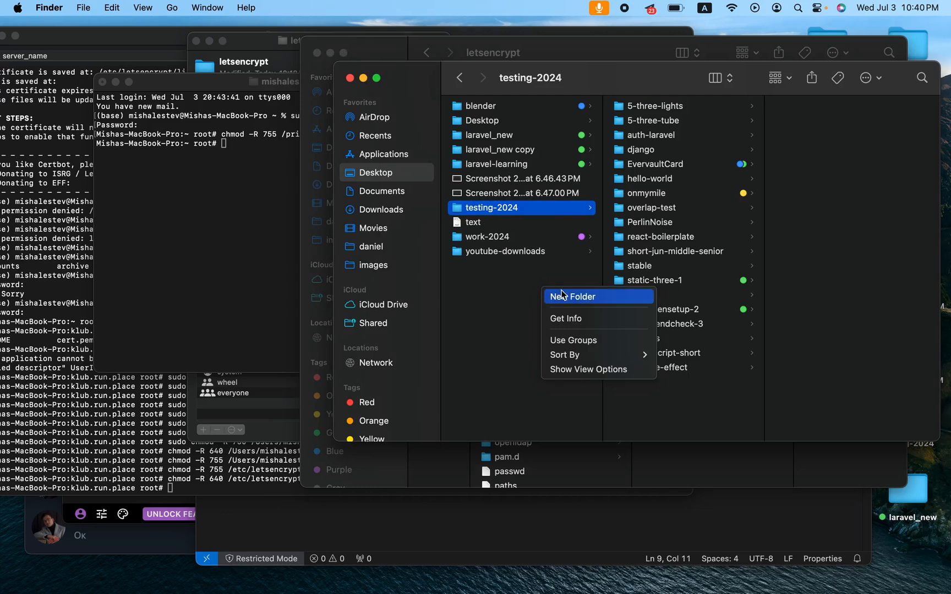
Create a test folder on the Desktop with an index subfolder, declining the .php extension.
{"action": "left_click", "coordinate": [574, 296]}
{"action": "type", "text": "test"}
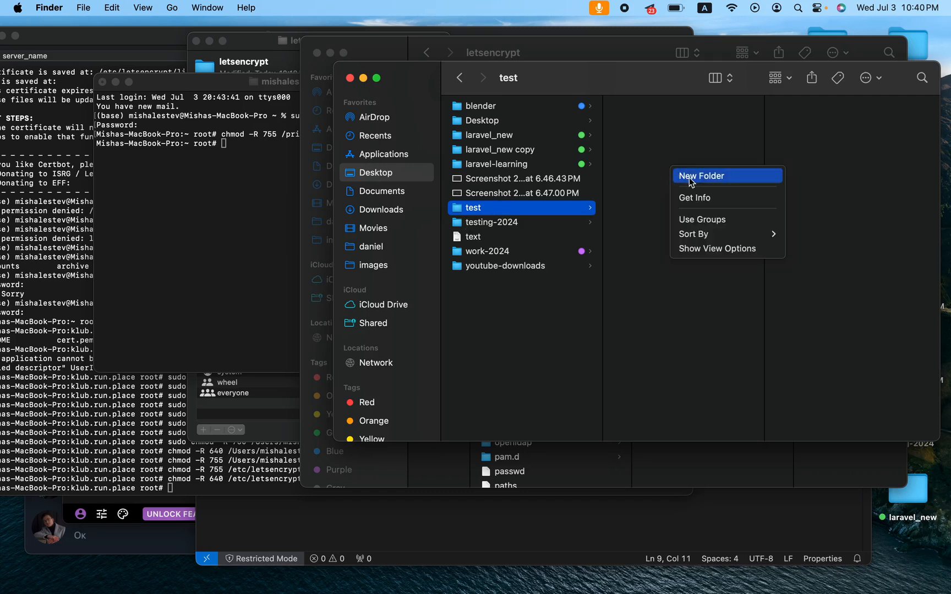
{"action": "left_click", "coordinate": [703, 176]}
{"action": "type", "text": "index.php"}
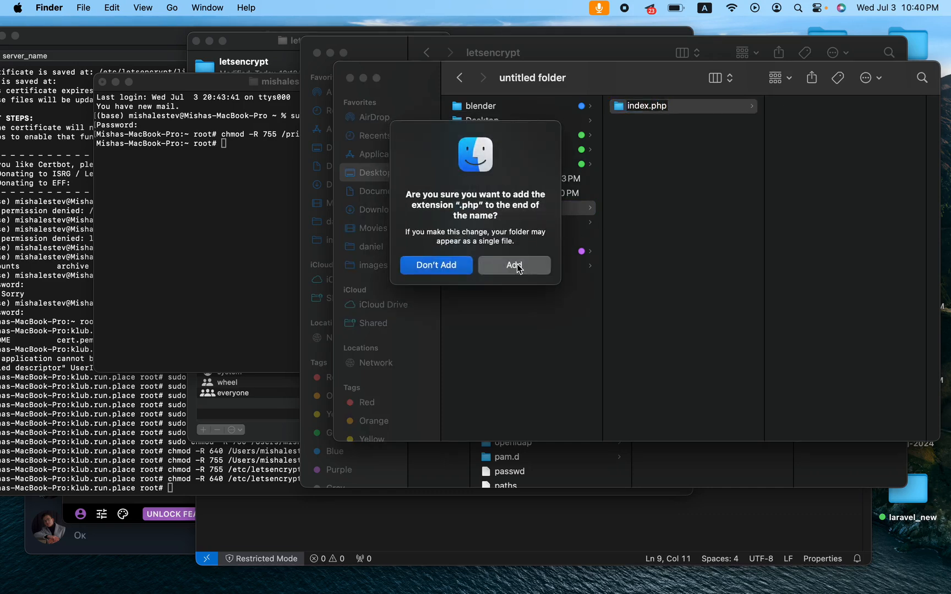
{"action": "mouse_move", "coordinate": [436, 265]}
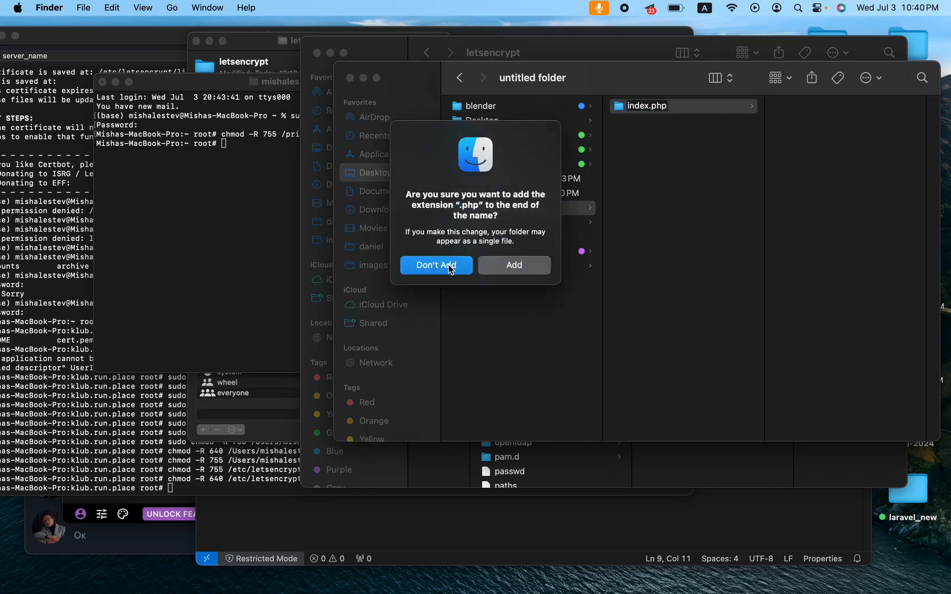
{"action": "left_click", "coordinate": [436, 265]}
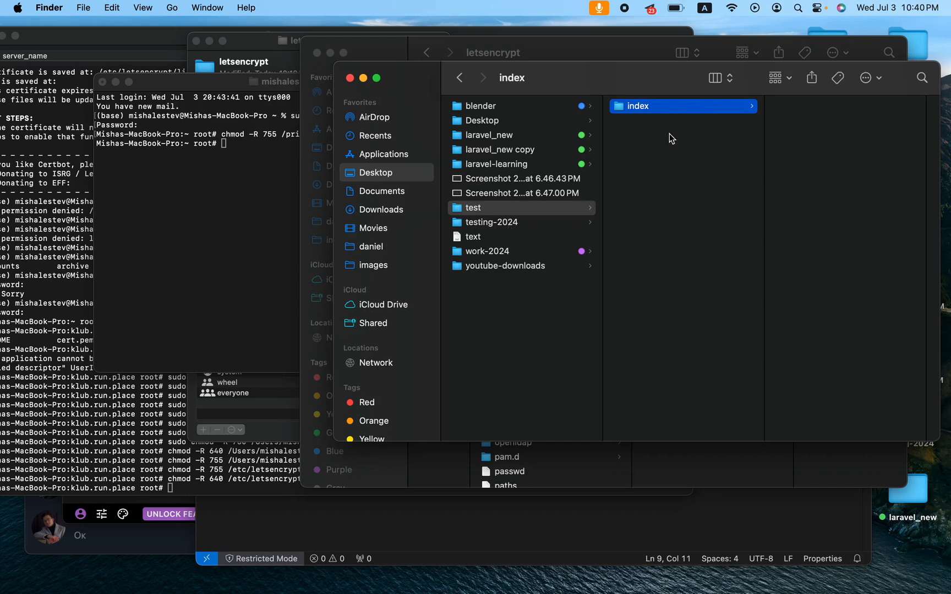
{"action": "mouse_move", "coordinate": [364, 247]}
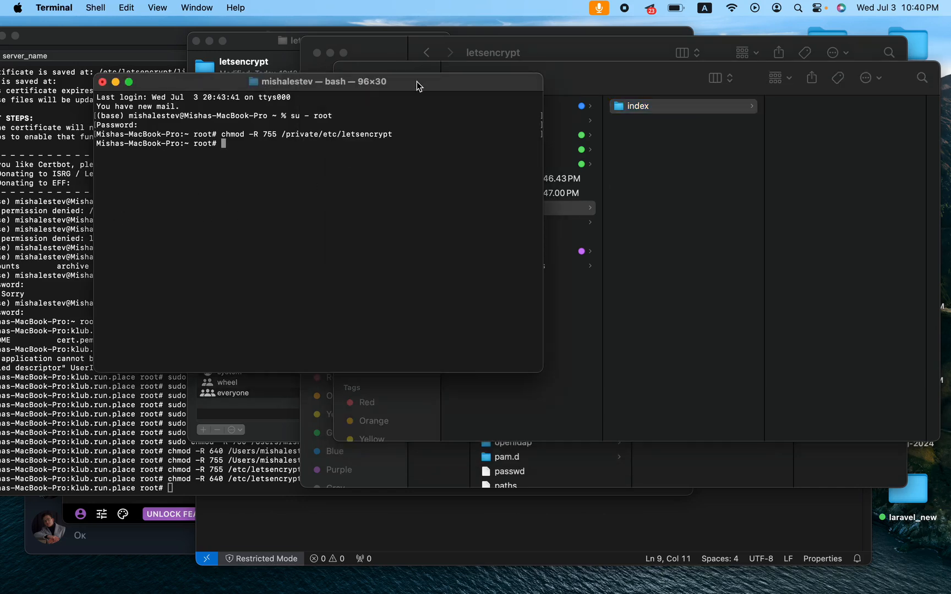
Attempt chomd -R 640 on /Users/mishalestev/Desktop/test, see it fail, and retype it corrected to chmod.
{"action": "left_click_drag", "start_coordinate": [417, 84], "coordinate": [309, 121]}
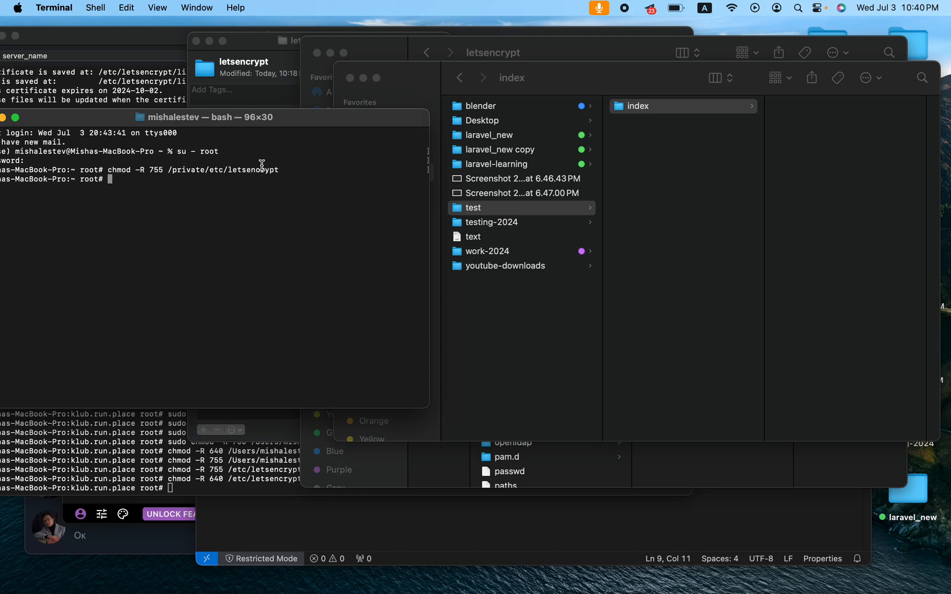
{"action": "type", "text": "chomd"}
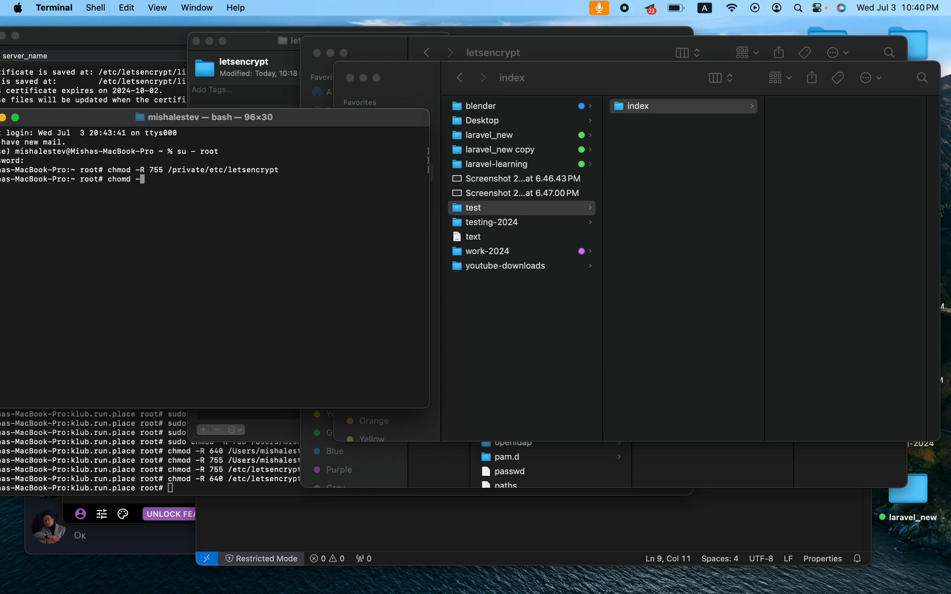
{"action": "type", "text": "-R"}
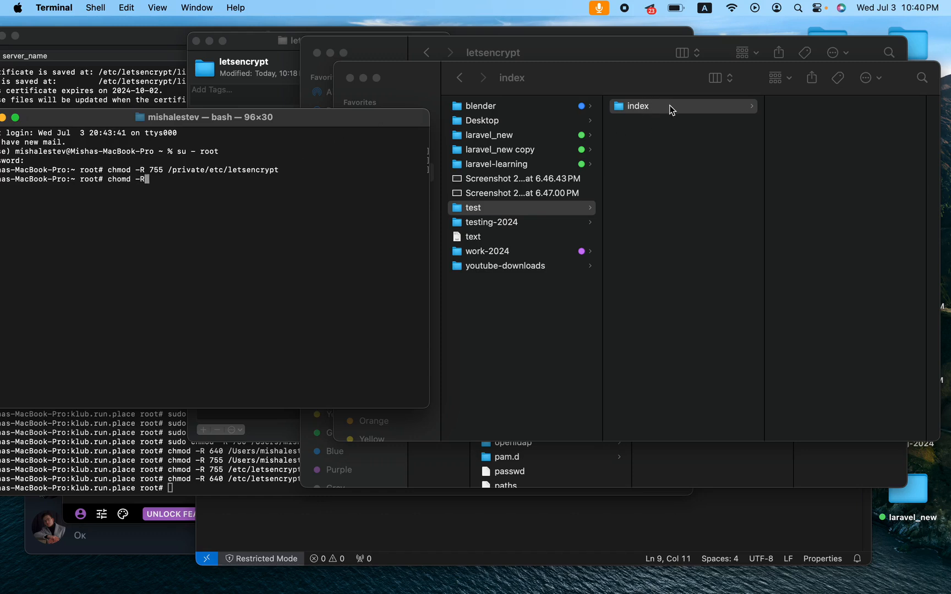
{"action": "mouse_move", "coordinate": [635, 121]}
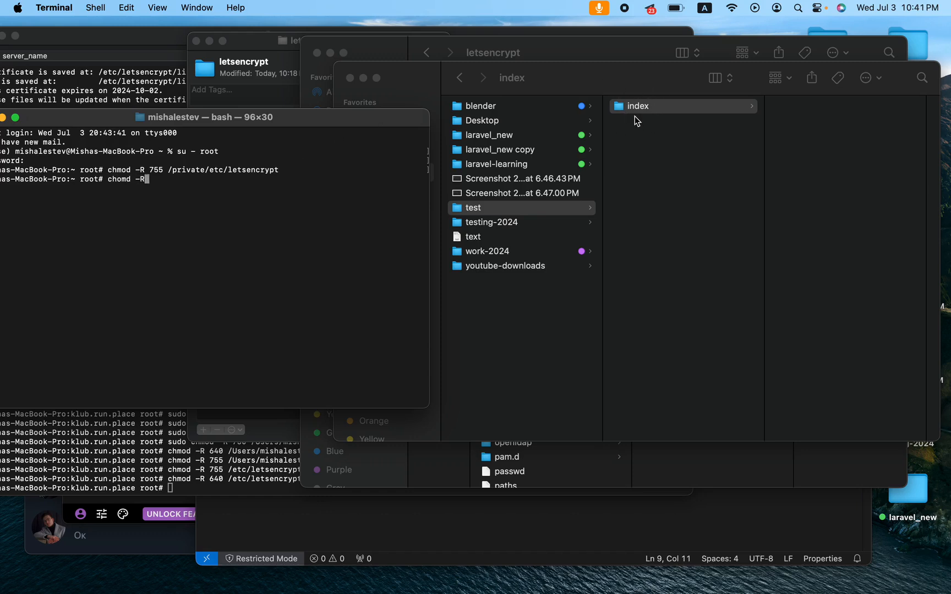
{"action": "mouse_move", "coordinate": [304, 216]}
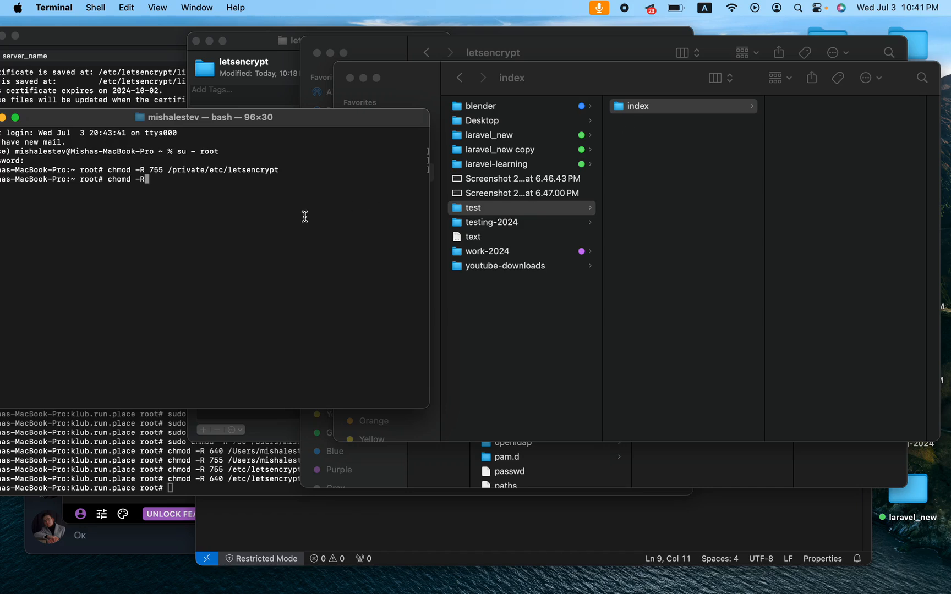
{"action": "type", "text": "64"}
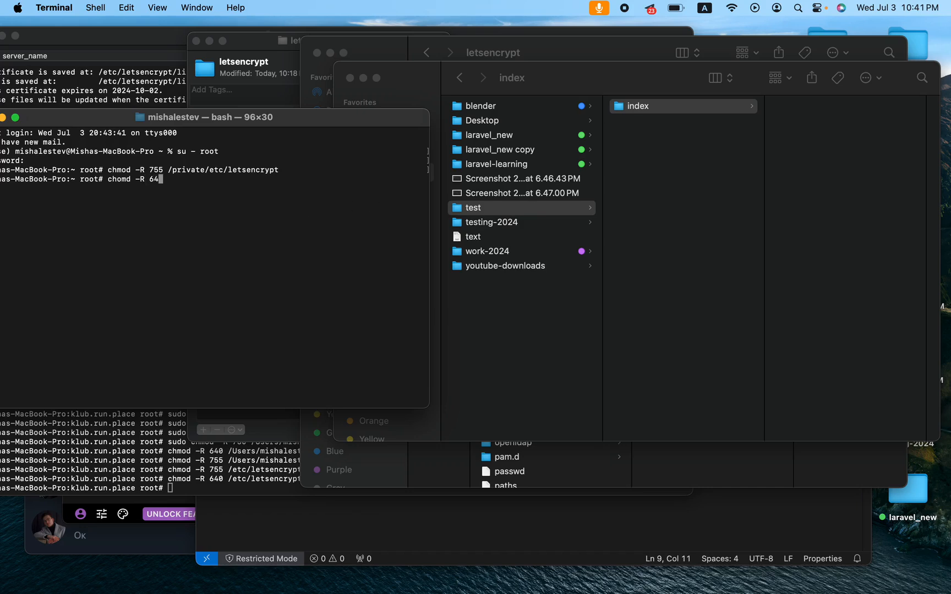
{"action": "type", "text": "0"}
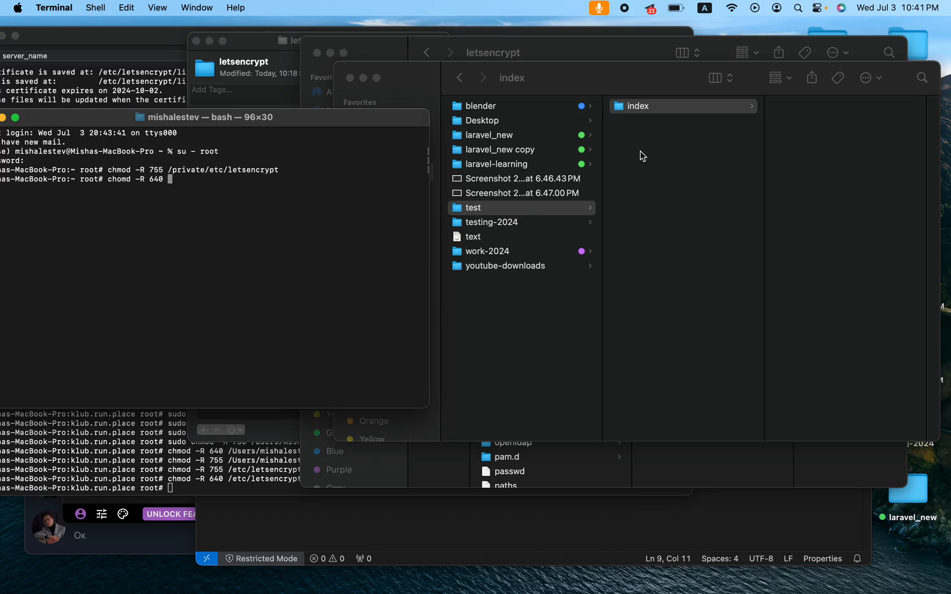
{"action": "right_click", "coordinate": [473, 207]}
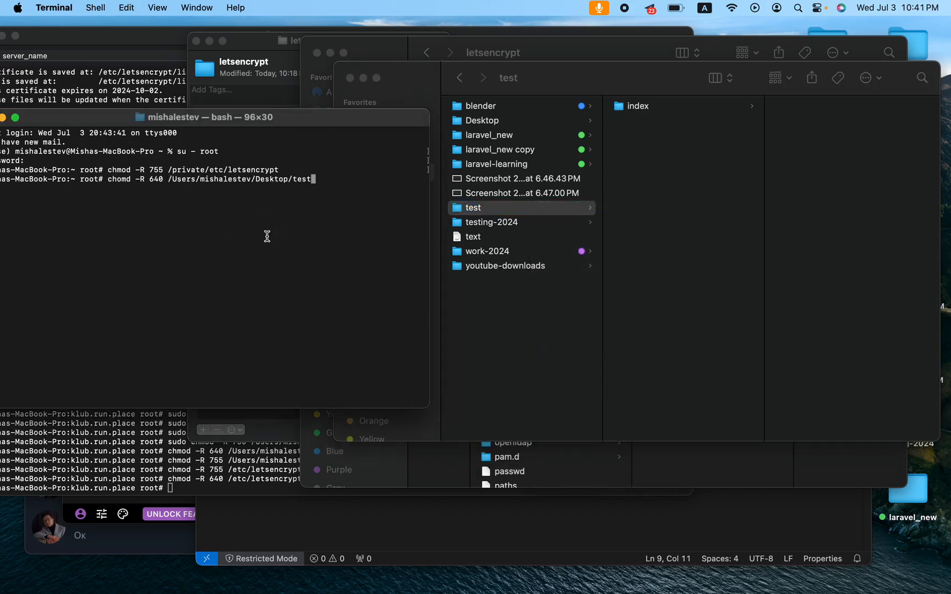
{"action": "mouse_move", "coordinate": [490, 235]}
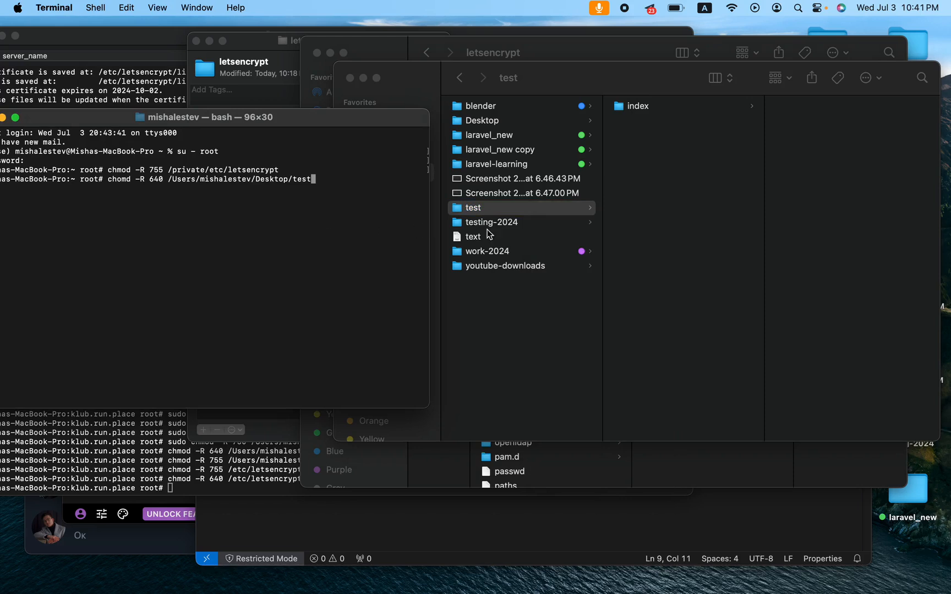
{"action": "mouse_move", "coordinate": [480, 216]}
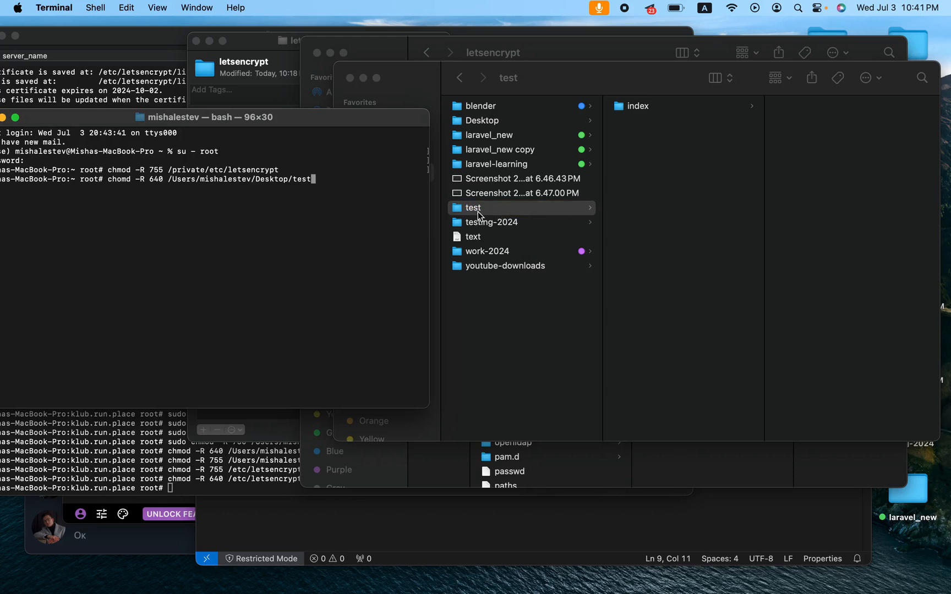
{"action": "mouse_move", "coordinate": [501, 211]}
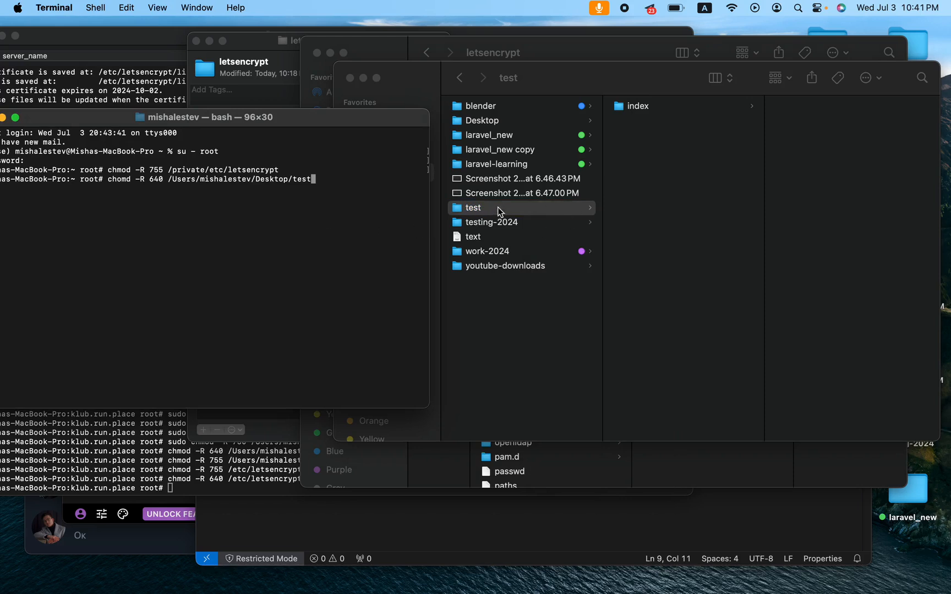
{"action": "mouse_move", "coordinate": [494, 219]}
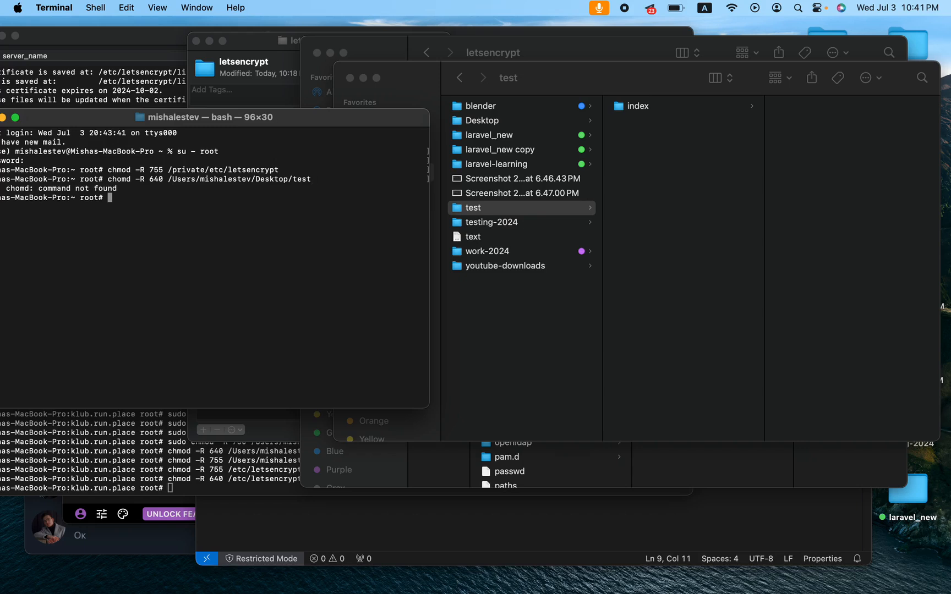
{"action": "mouse_move", "coordinate": [247, 161]}
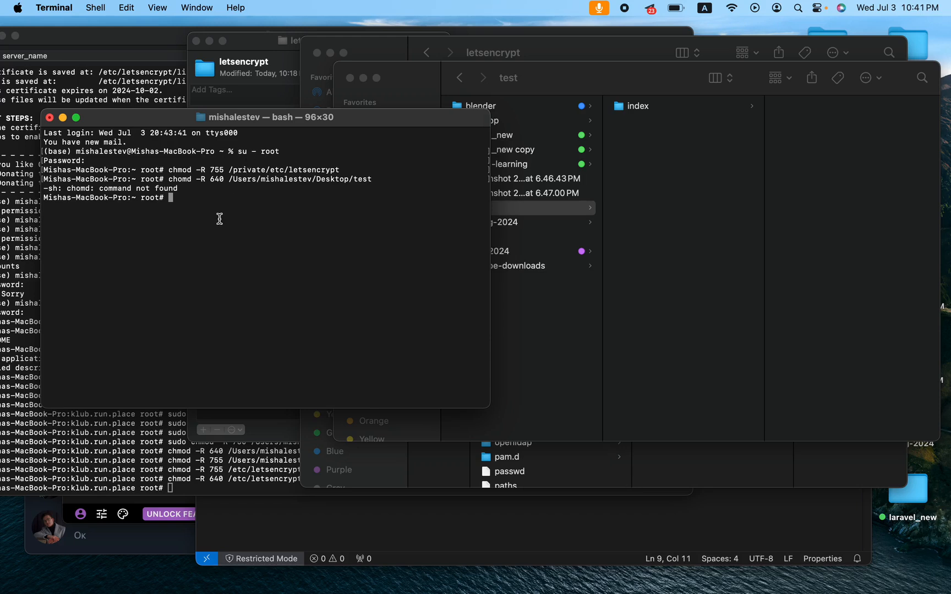
{"action": "mouse_move", "coordinate": [240, 221]}
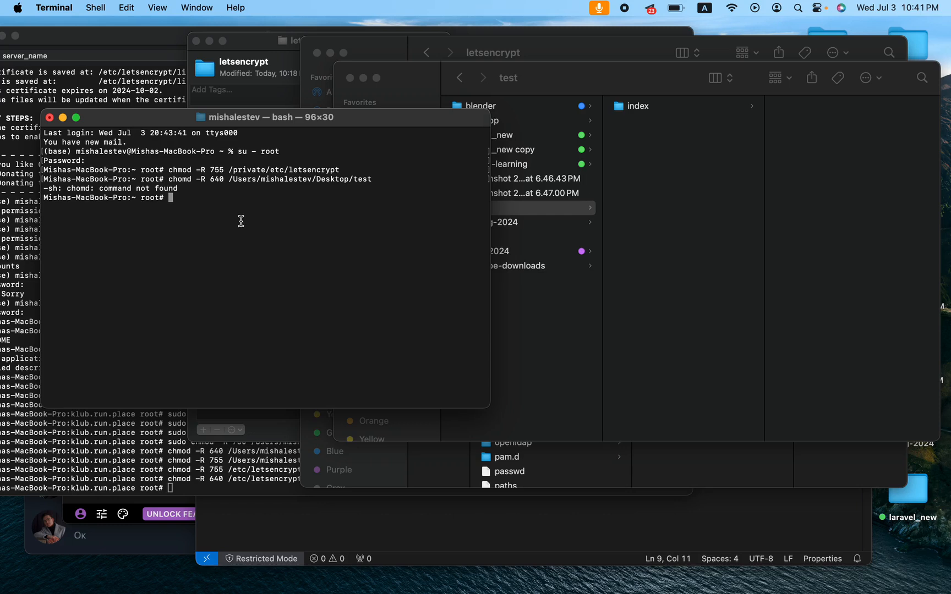
{"action": "type", "text": "chomd -R 640 /Users/mishalestev/Desktop/test"}
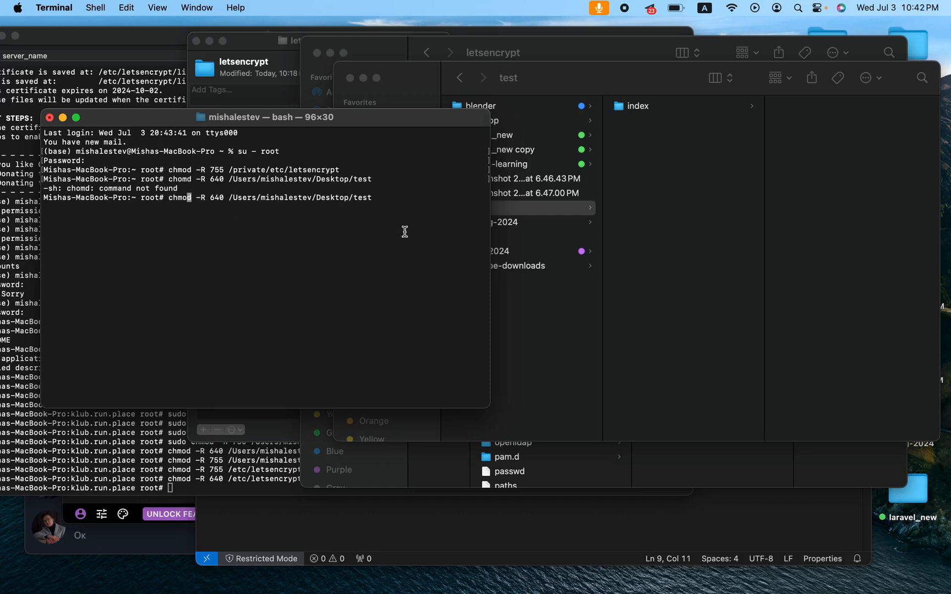
{"action": "mouse_move", "coordinate": [452, 124]}
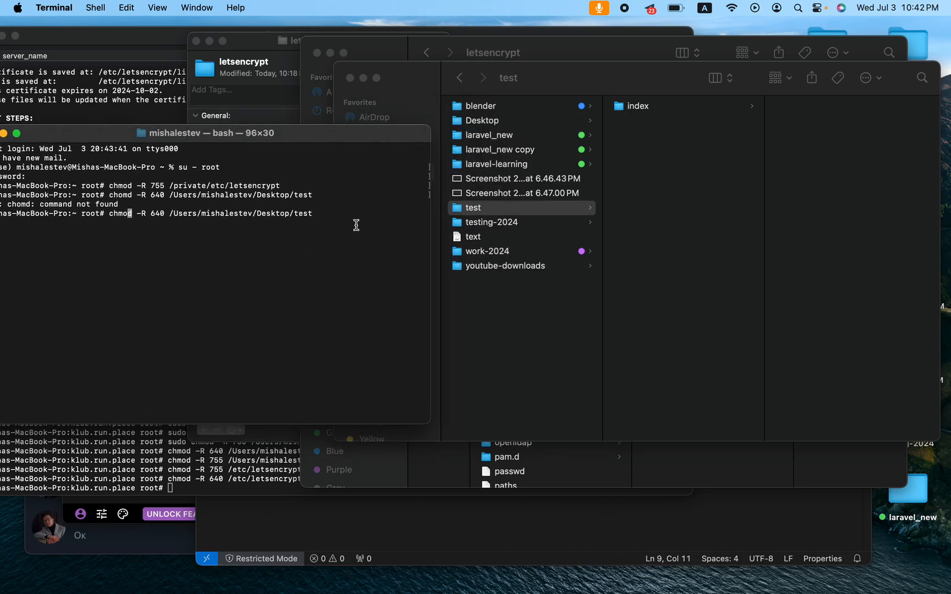
{"action": "mouse_move", "coordinate": [501, 217]}
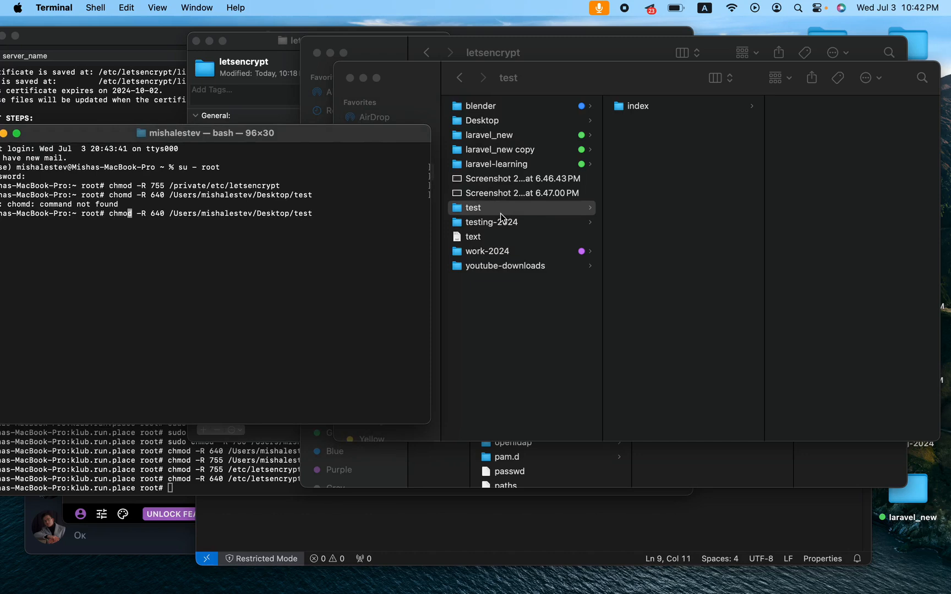
{"action": "mouse_move", "coordinate": [338, 245]}
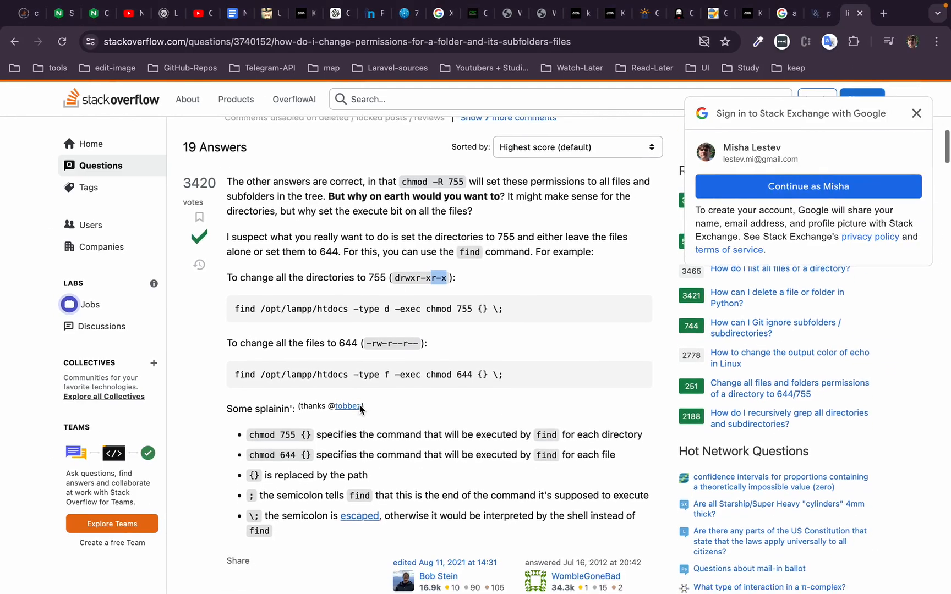
Search Google for '640 permissions described' in a new tab.
{"action": "scroll", "scroll_direction": "down", "scroll_amount": 3}
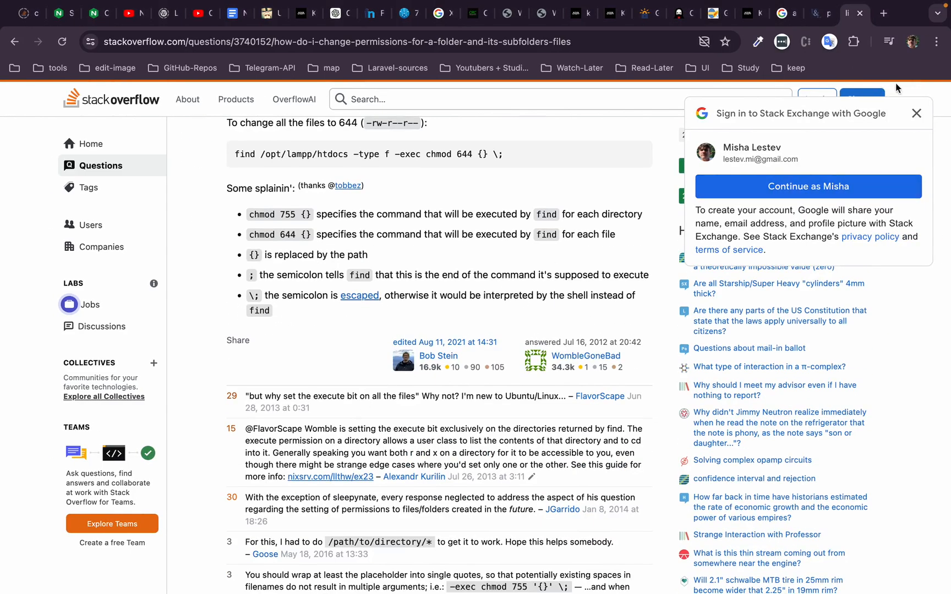
{"action": "left_click", "coordinate": [883, 13]}
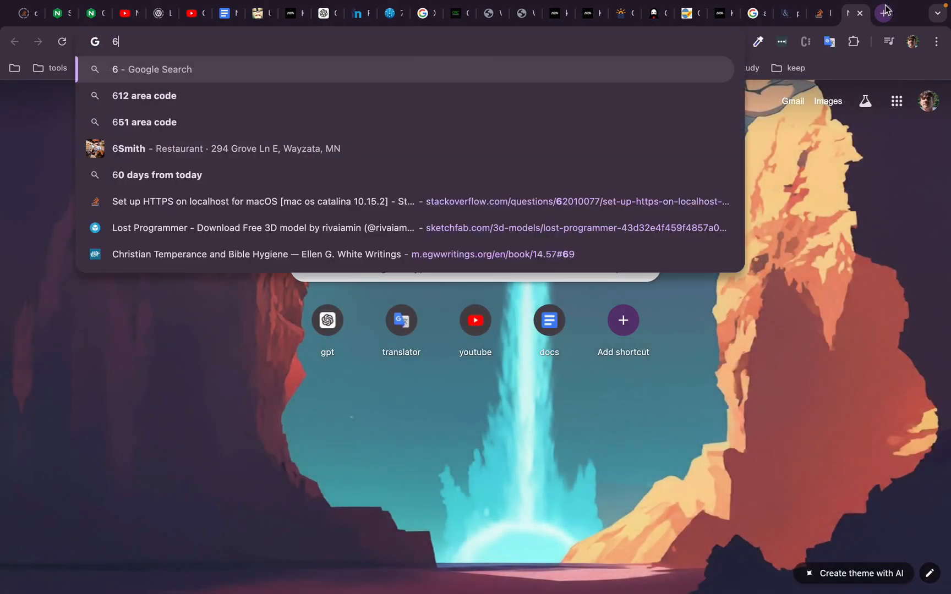
{"action": "type", "text": "40 permissions"}
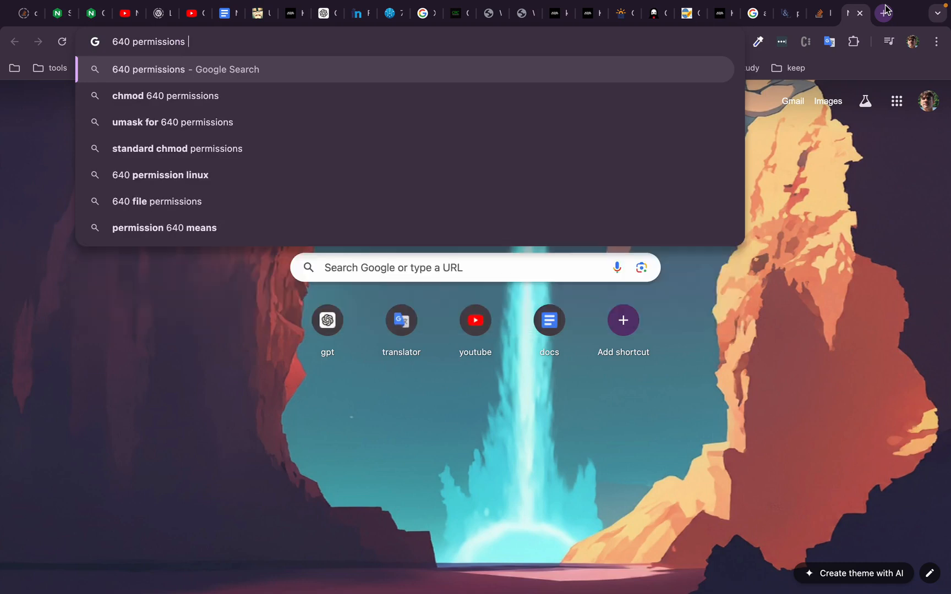
{"action": "type", "text": "described"}
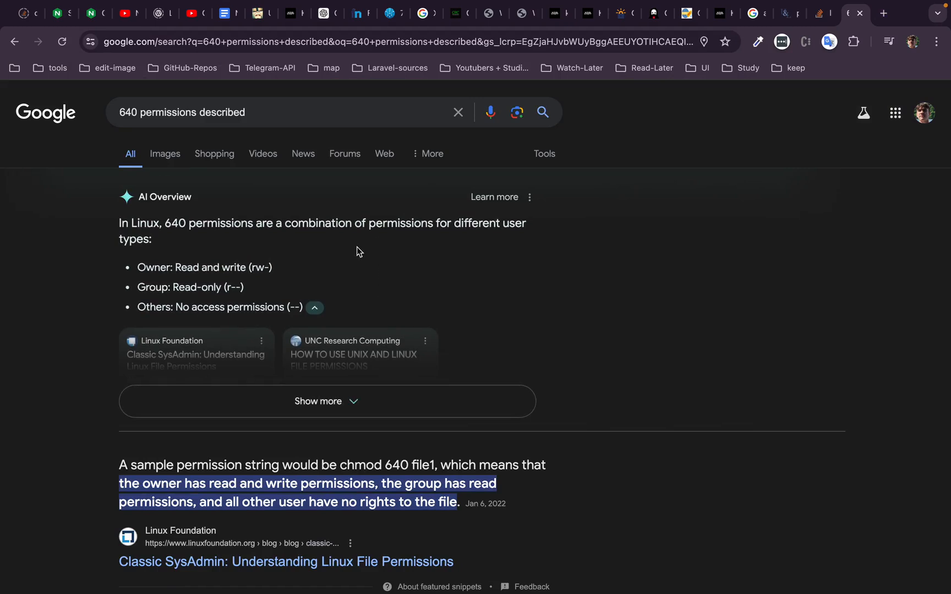
Read the result: owner read/write, group read-only, others no access.
{"action": "scroll", "scroll_direction": "down", "scroll_amount": 3}
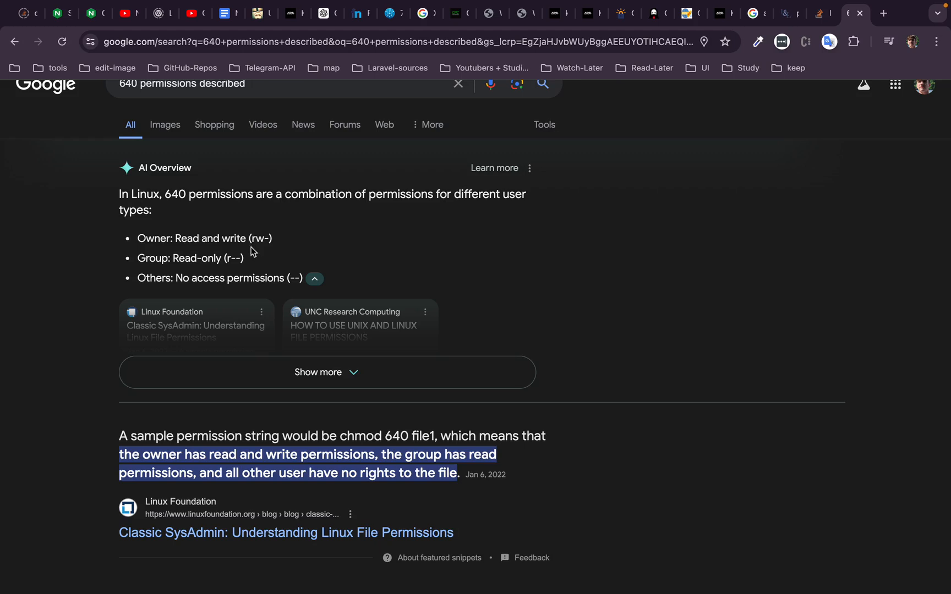
{"action": "double_click", "coordinate": [257, 239]}
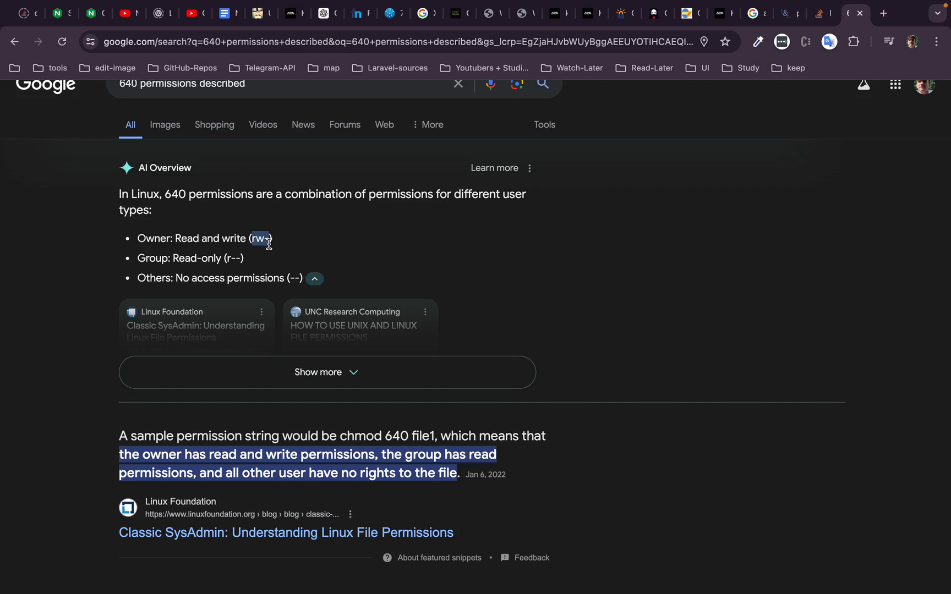
{"action": "scroll", "scroll_direction": "down", "scroll_amount": 3}
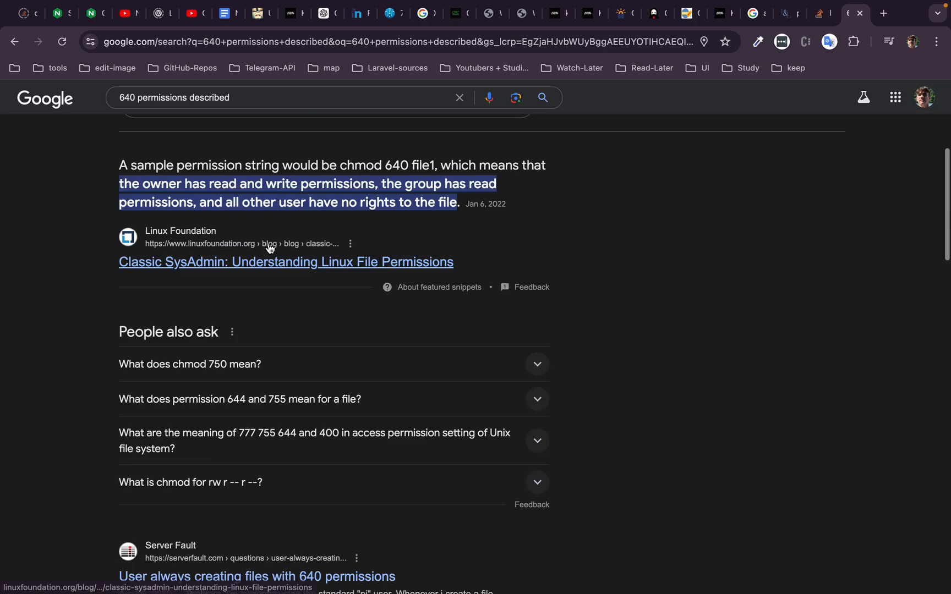
{"action": "scroll", "scroll_direction": "up", "scroll_amount": 3}
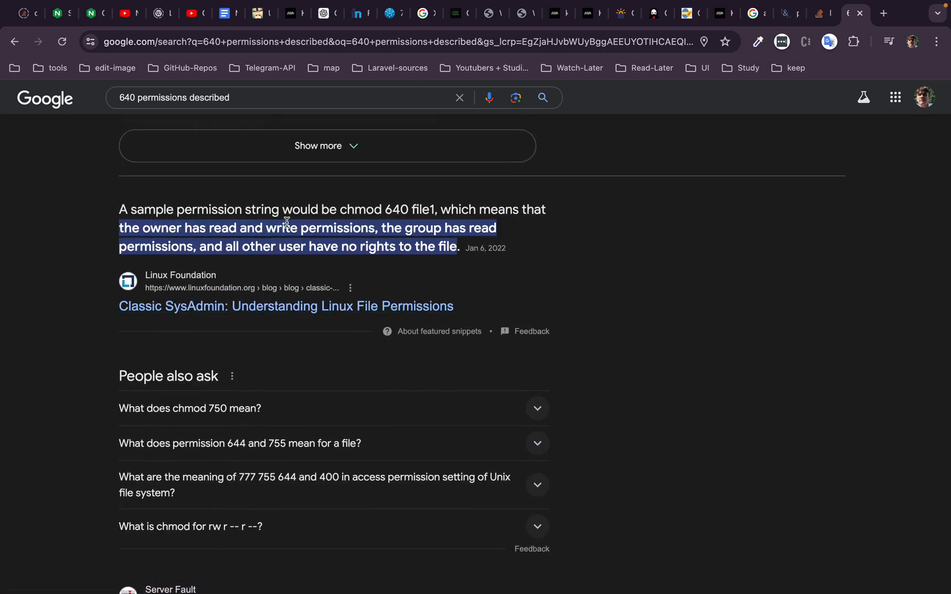
{"action": "double_click", "coordinate": [356, 247]}
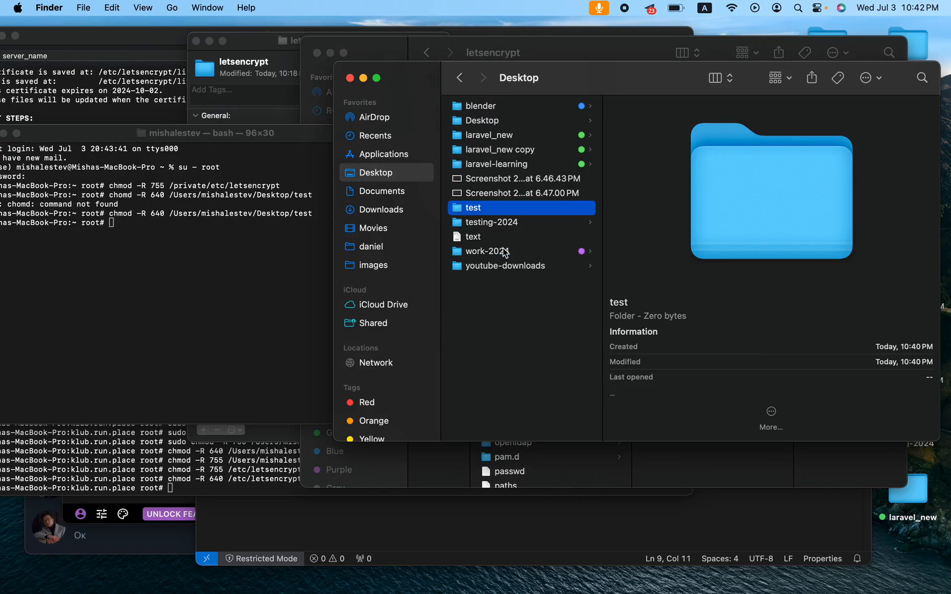
{"action": "mouse_move", "coordinate": [246, 253]}
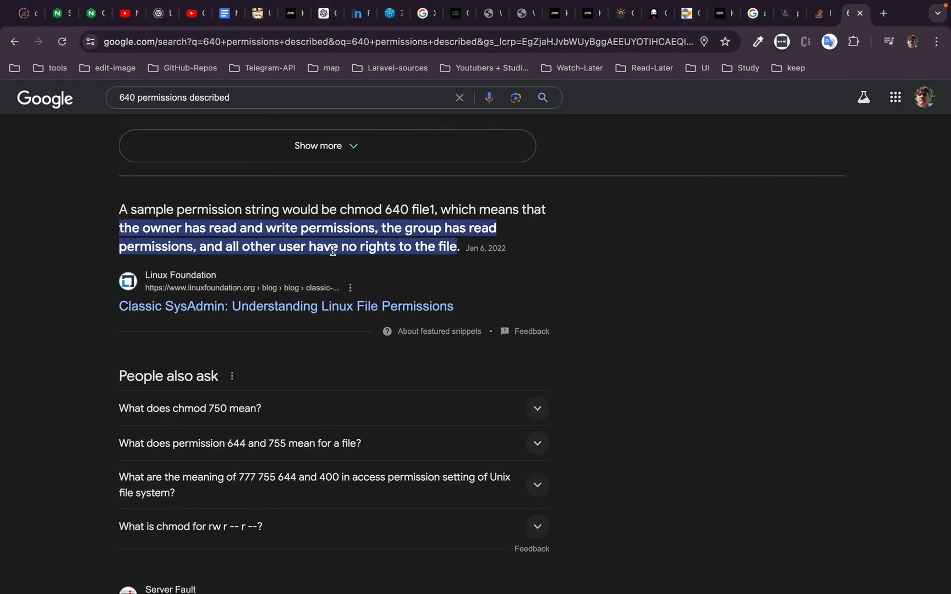
{"action": "mouse_move", "coordinate": [407, 251]}
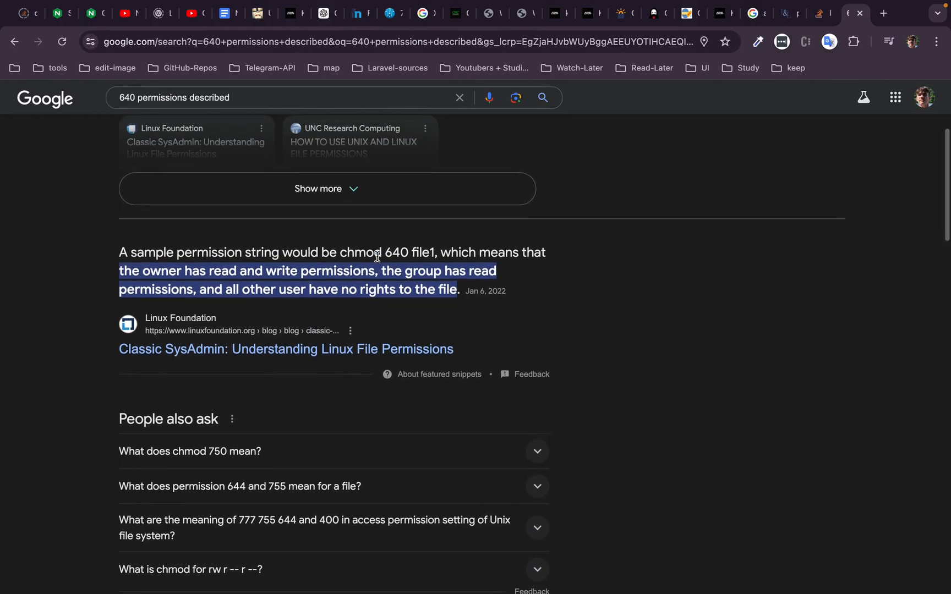
{"action": "scroll", "scroll_direction": "down", "scroll_amount": 3}
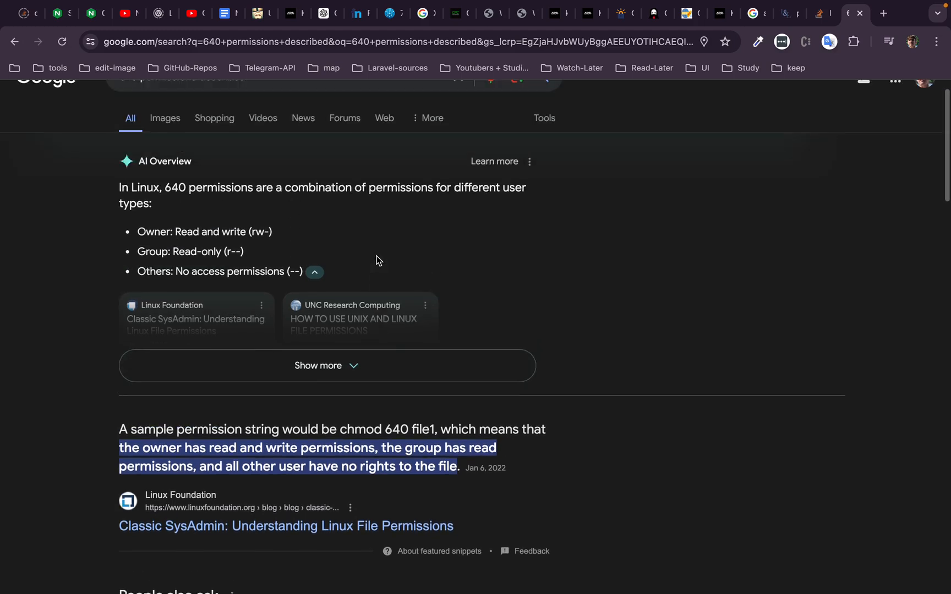
{"action": "mouse_move", "coordinate": [253, 229]}
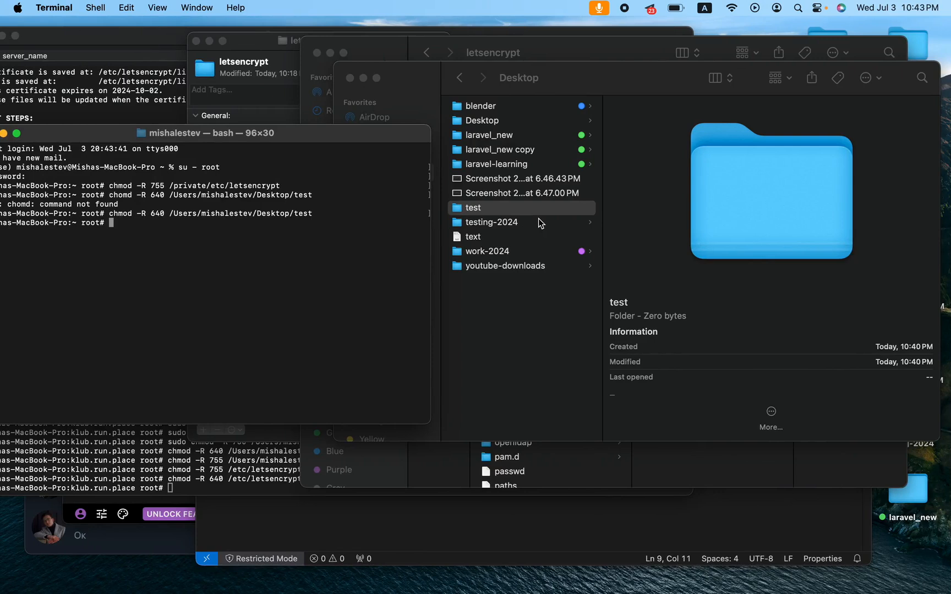
{"action": "mouse_move", "coordinate": [244, 217]}
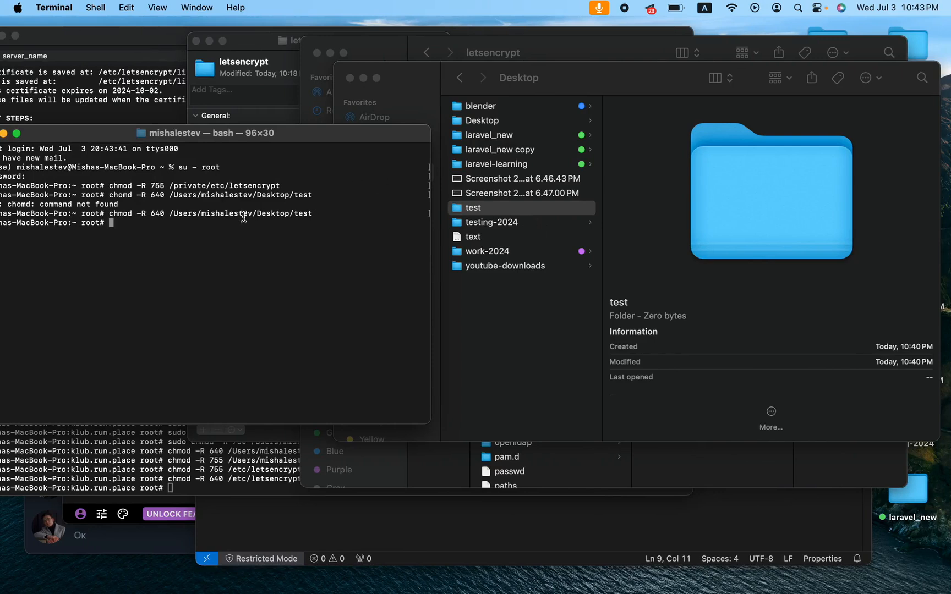
{"action": "mouse_move", "coordinate": [249, 221]}
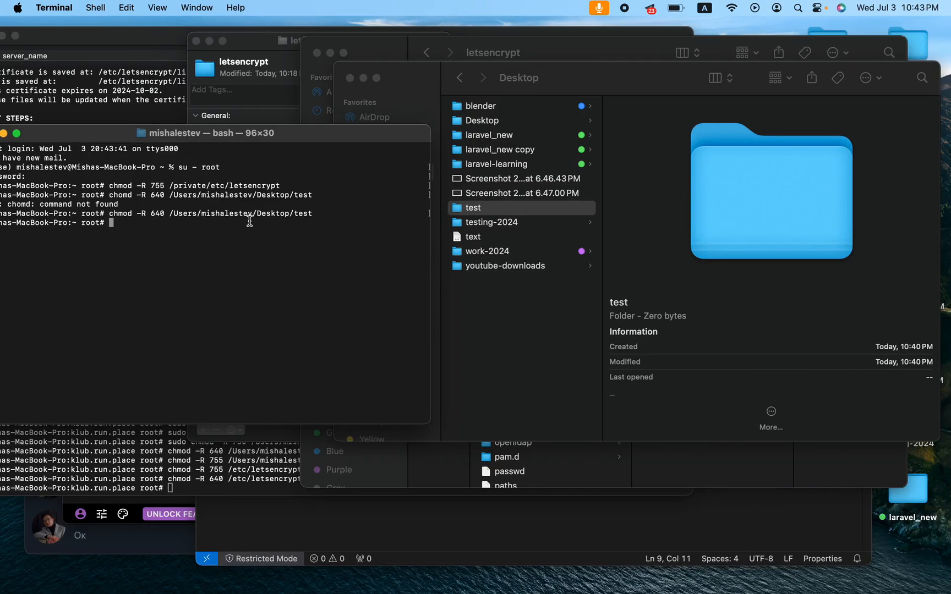
Review the Stack Overflow 755/644 answer and prepare to restore the test folder to 755 in Terminal.
{"action": "type", "text": "chmod -R 640 /Users/mishalestev/Desktop/test"}
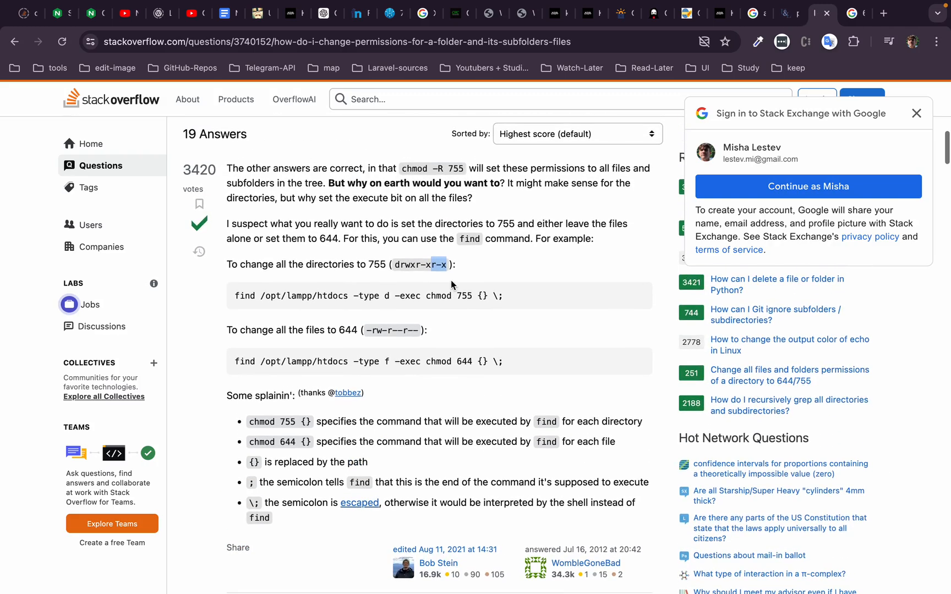
{"action": "double_click", "coordinate": [348, 330]}
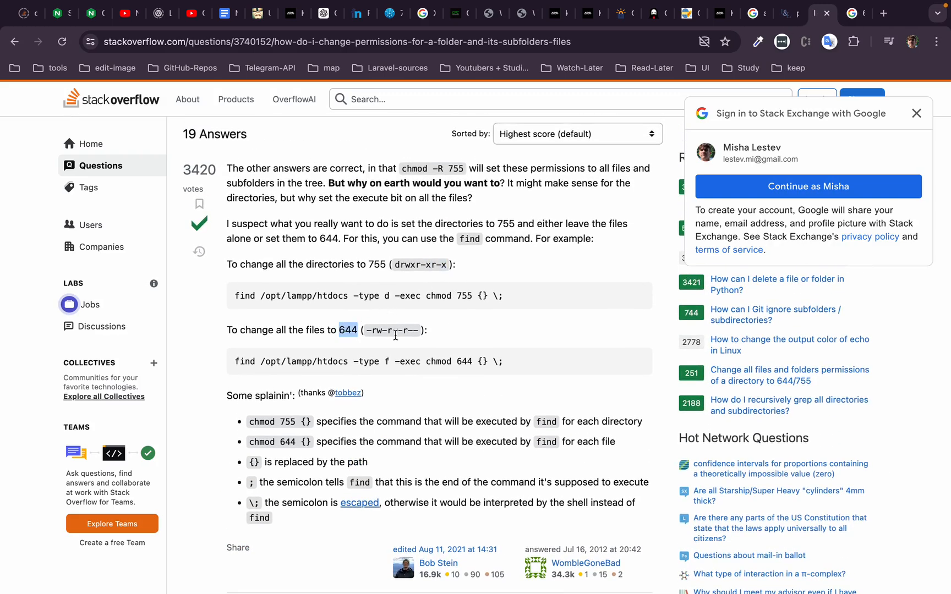
{"action": "mouse_move", "coordinate": [409, 345]}
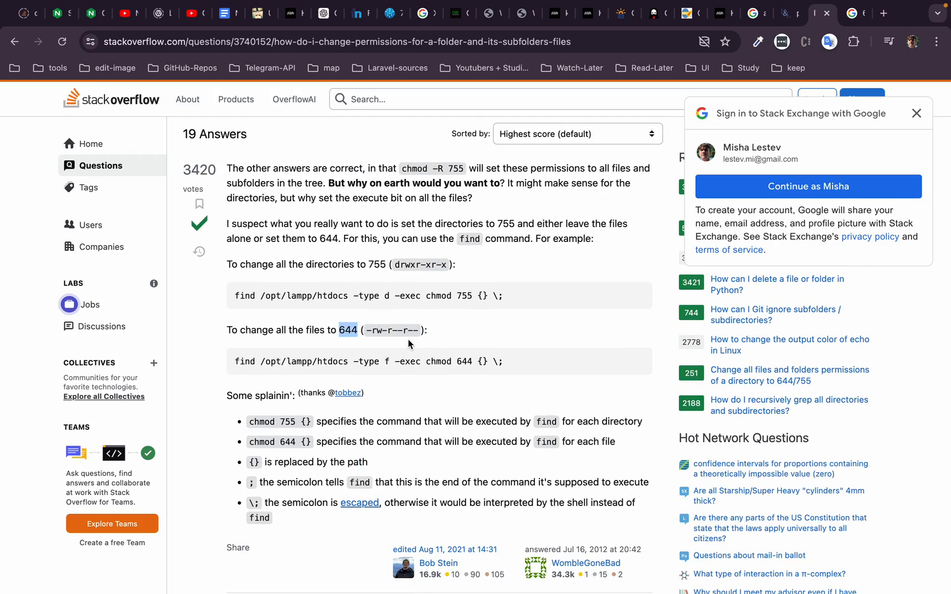
{"action": "mouse_move", "coordinate": [419, 341]}
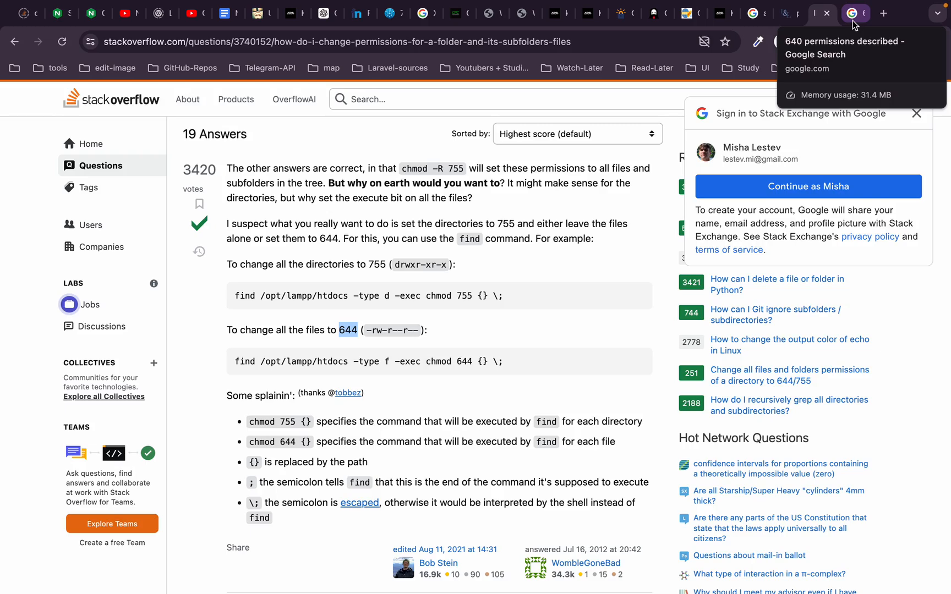
{"action": "left_click", "coordinate": [855, 13]}
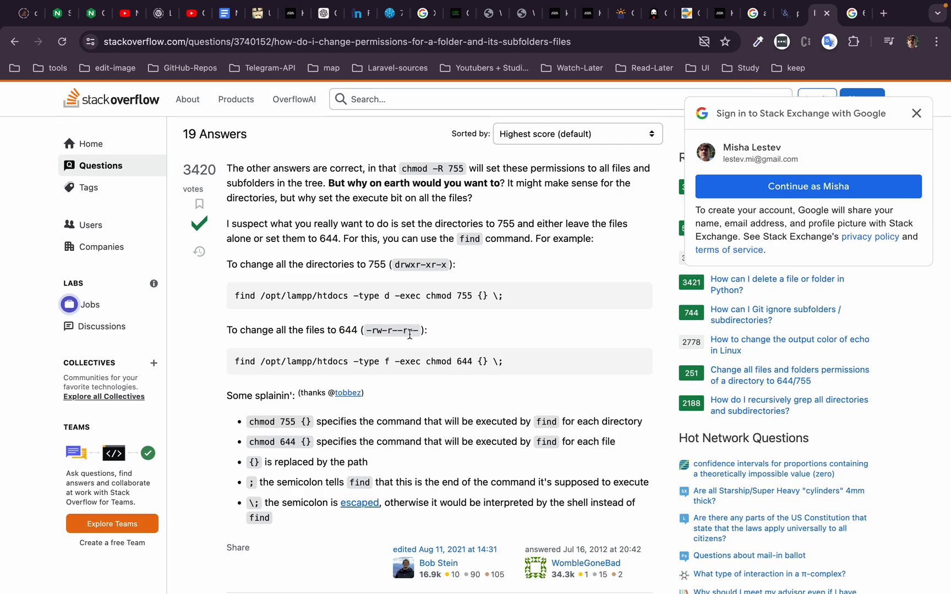
{"action": "mouse_move", "coordinate": [465, 372]}
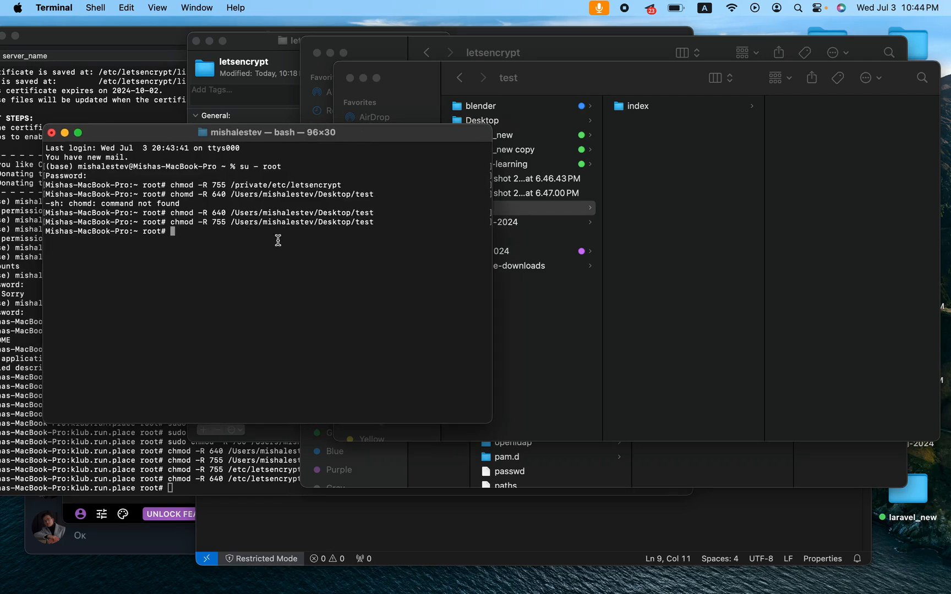
Run su with username shalestev to switch back from root to the regular user shell.
{"action": "type", "text": "su - mi"}
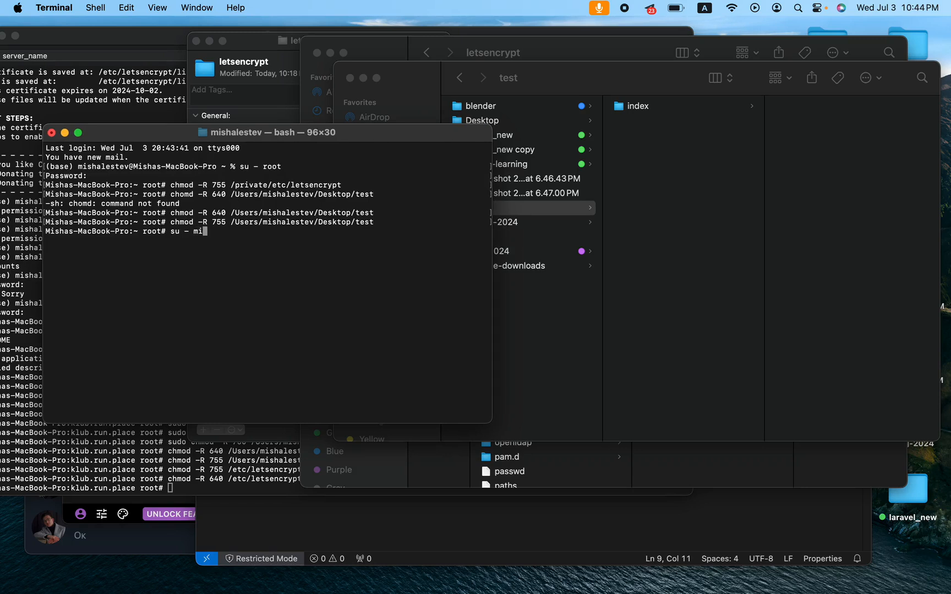
{"action": "type", "text": "shalestev"}
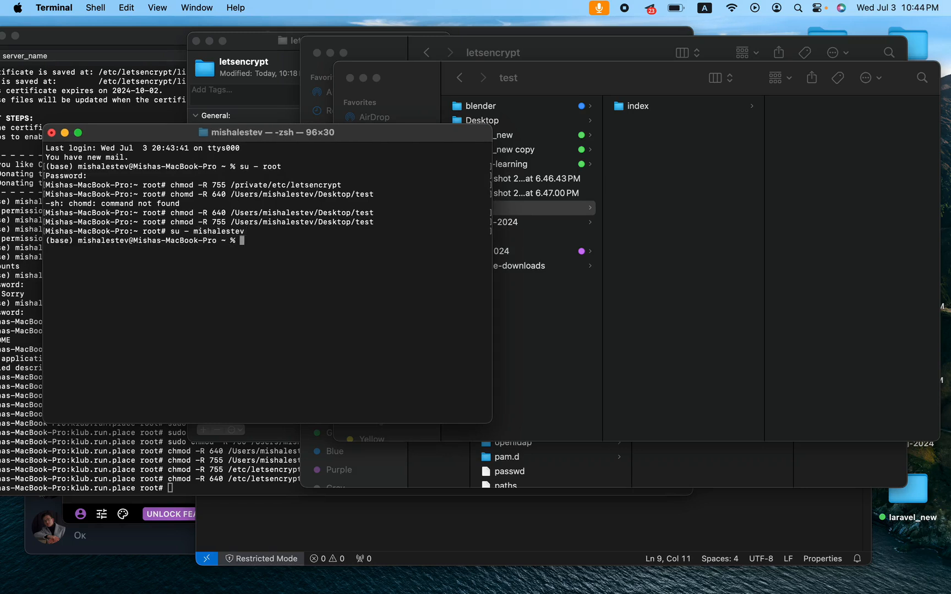
{"action": "mouse_move", "coordinate": [204, 272]}
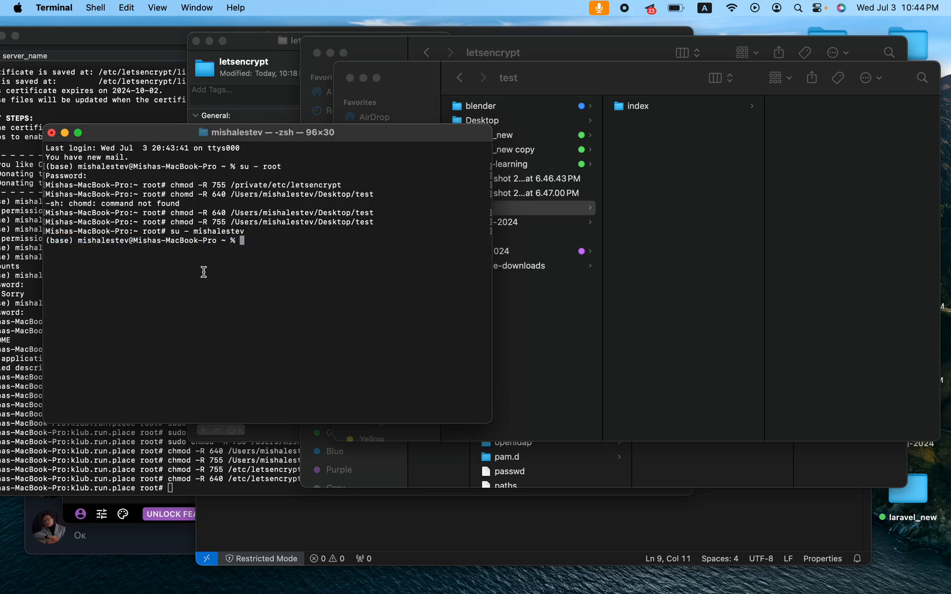
{"action": "mouse_move", "coordinate": [203, 274]}
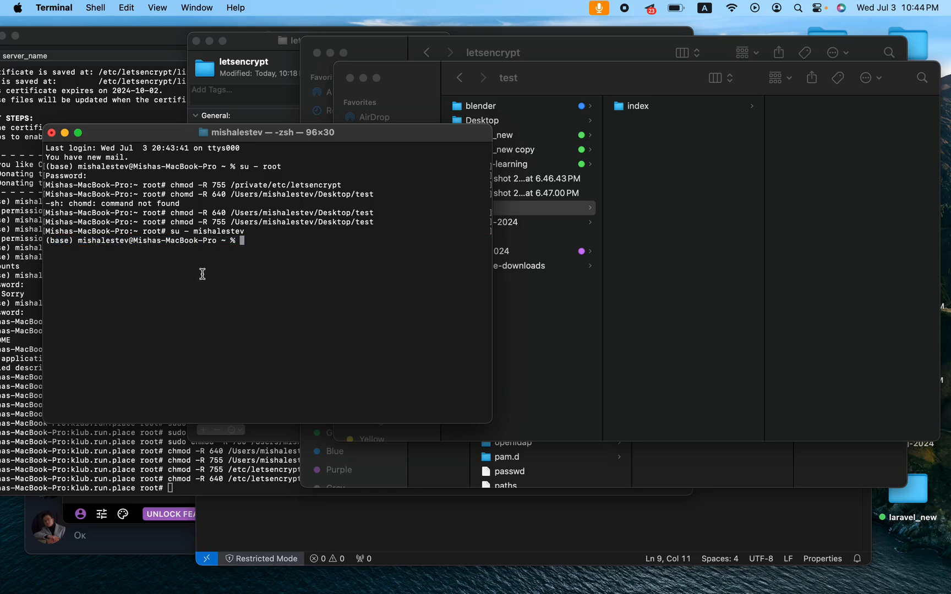